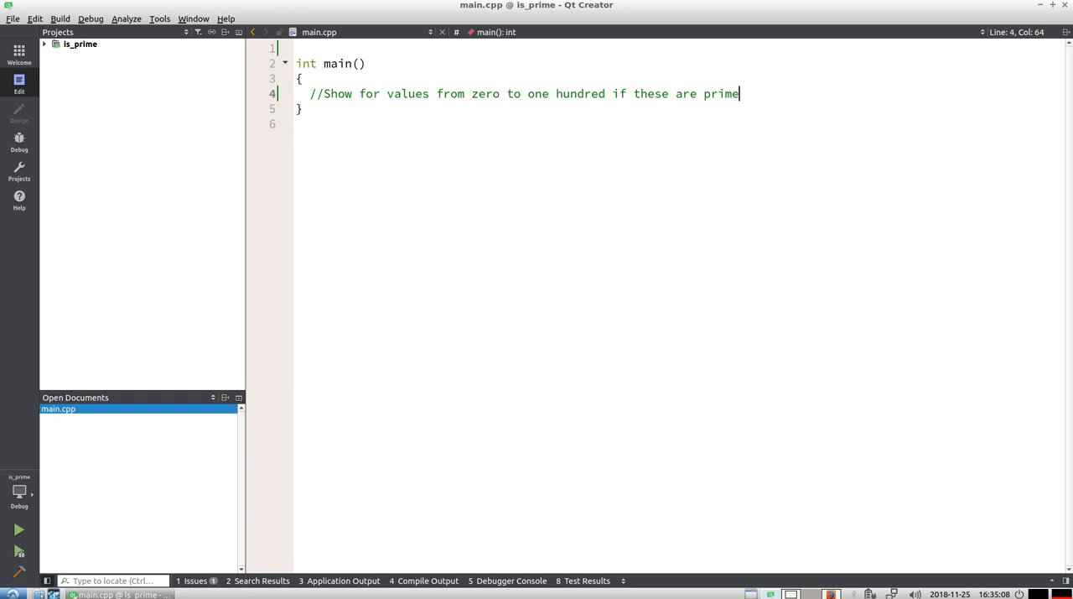
Below the comment in main, start a for loop running i from 0 while i != 100.
click(453, 93)
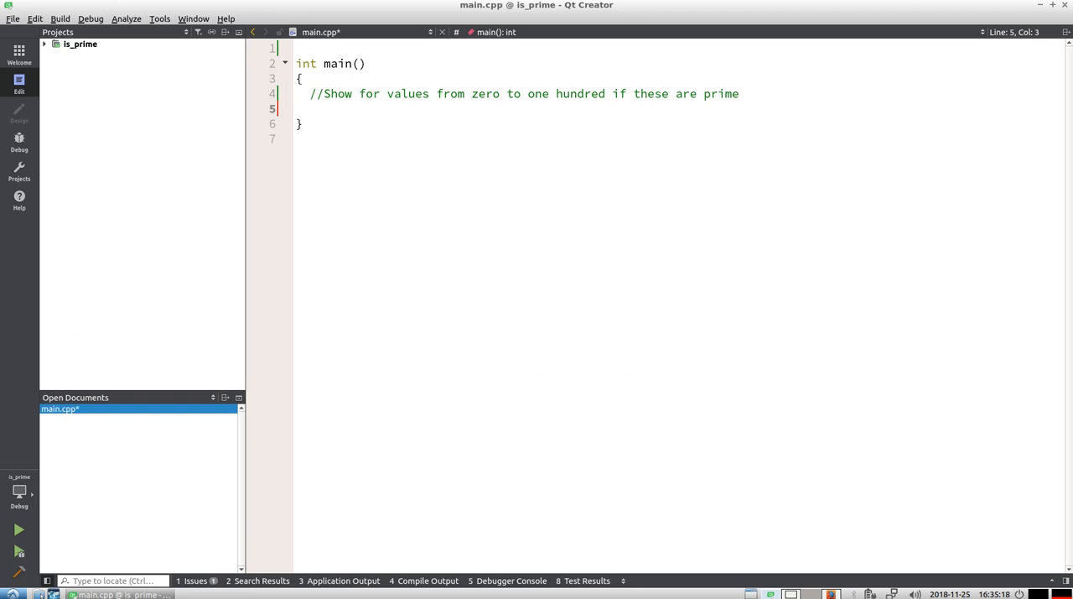
text(for (int i =)
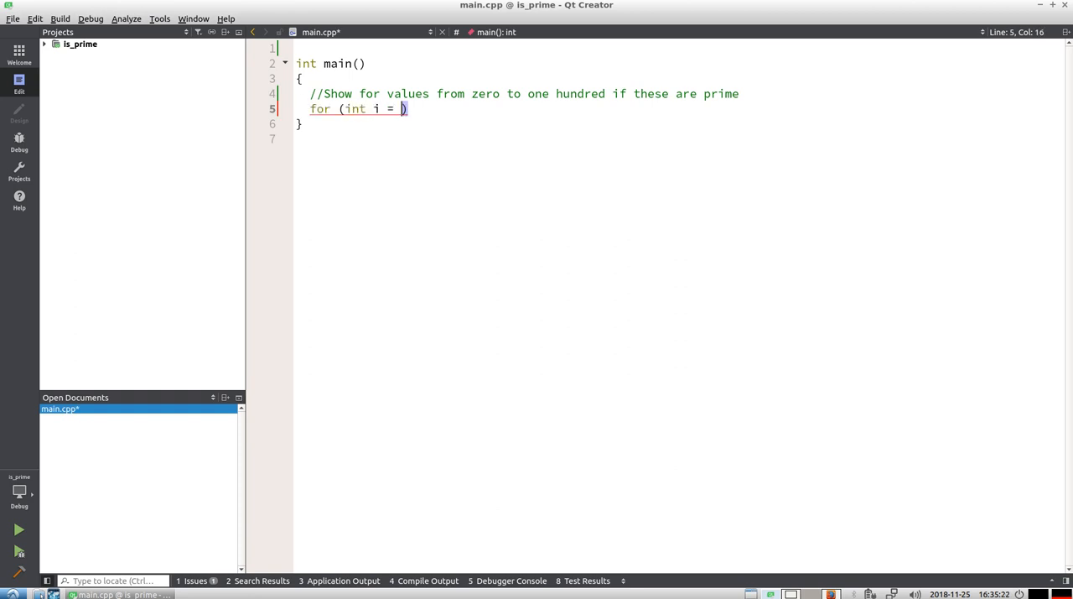
text(0; i)
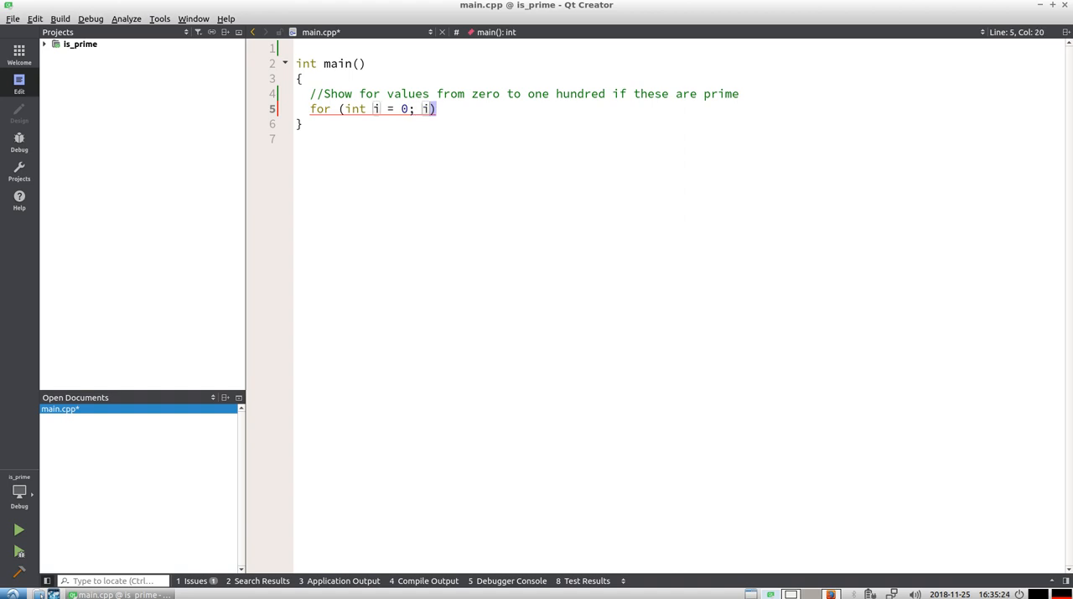
text(!=100; ++i)
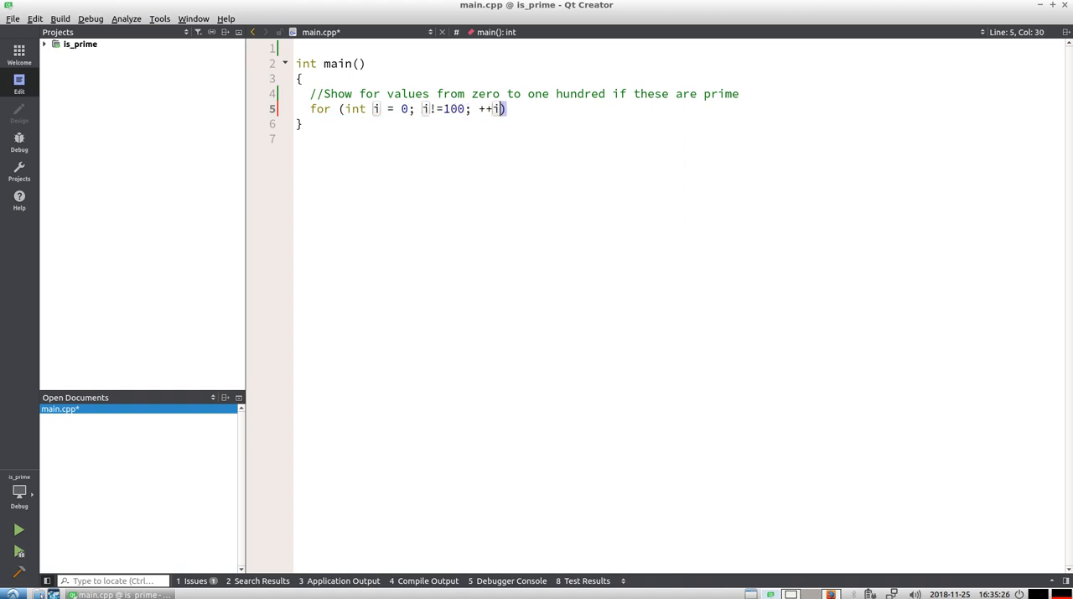
text({)
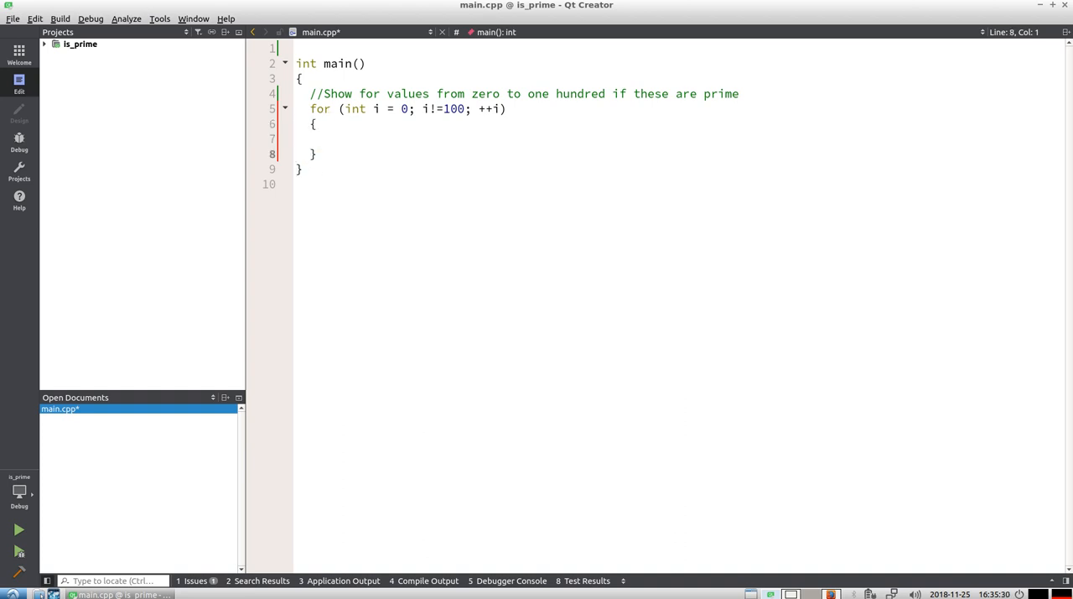
Inside the loop, print i, ": ", is_prime(i) and '\n' with std::cout.
text(std)
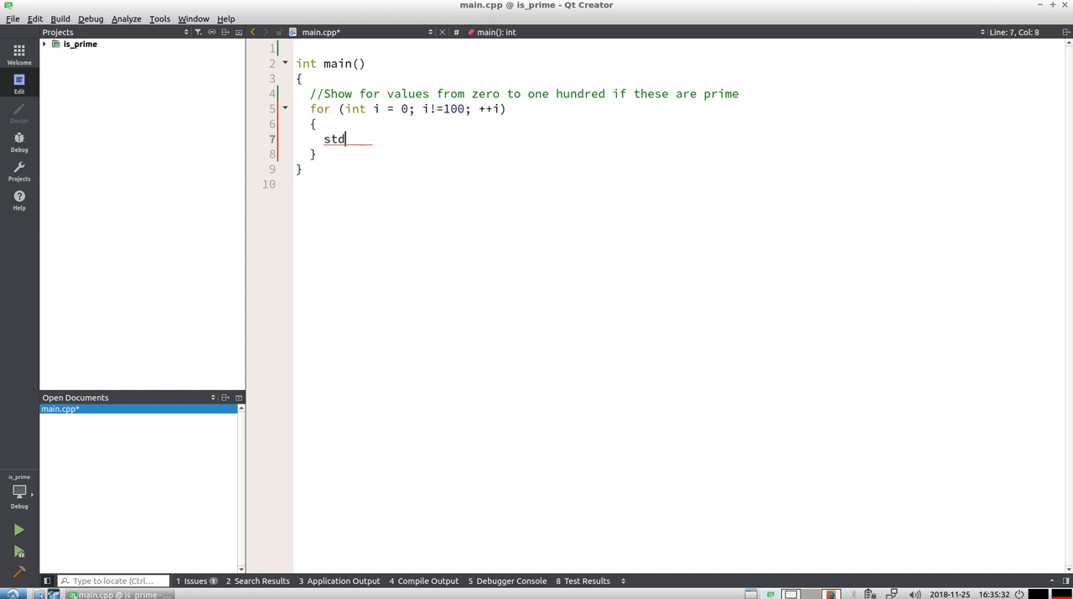
text(::co)
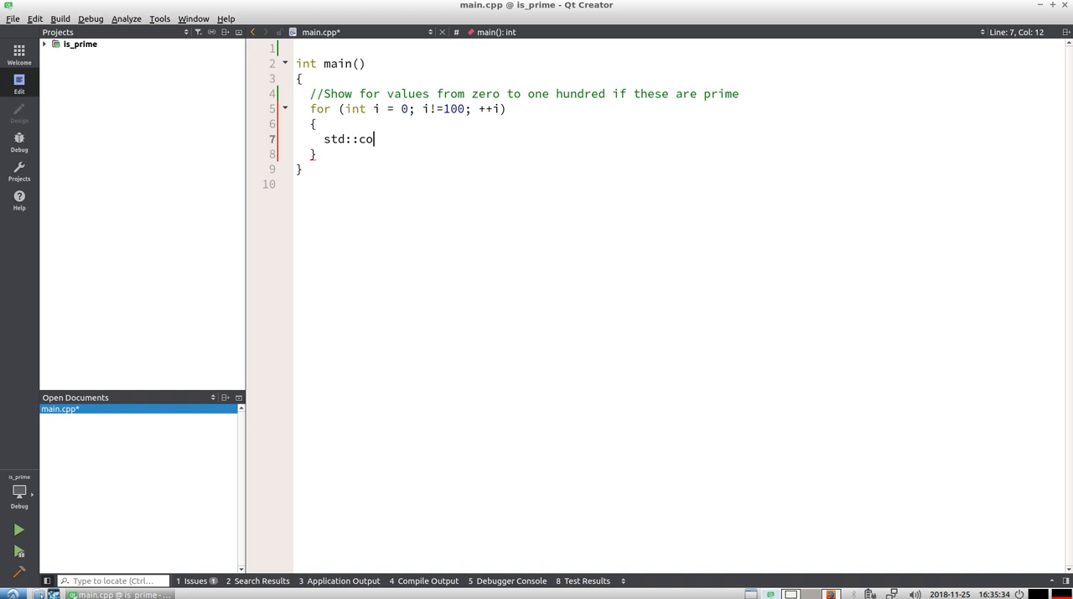
text(ut << i)
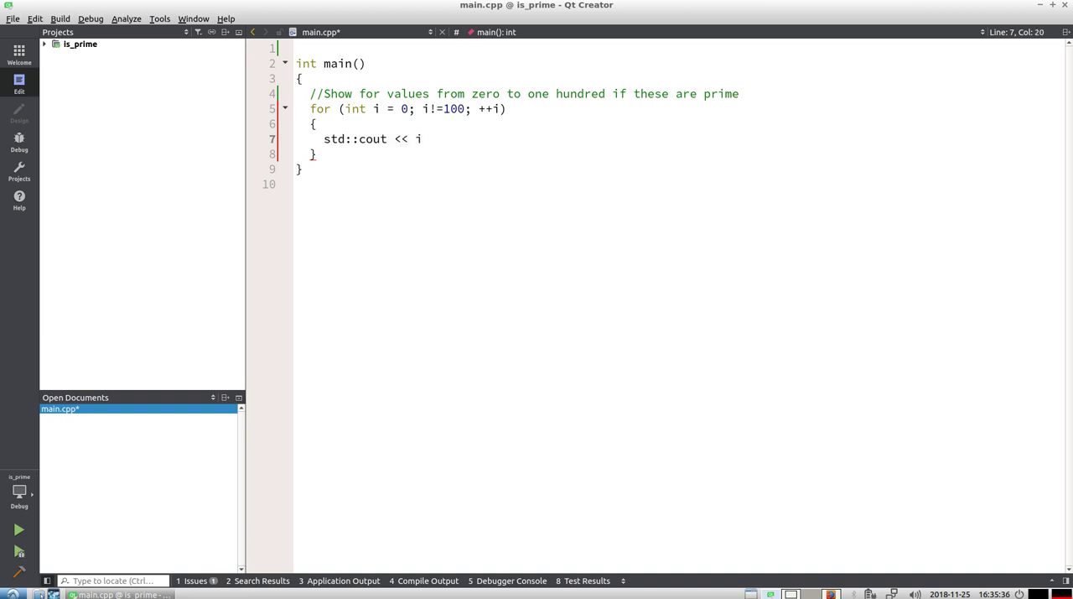
text(<< ": ")
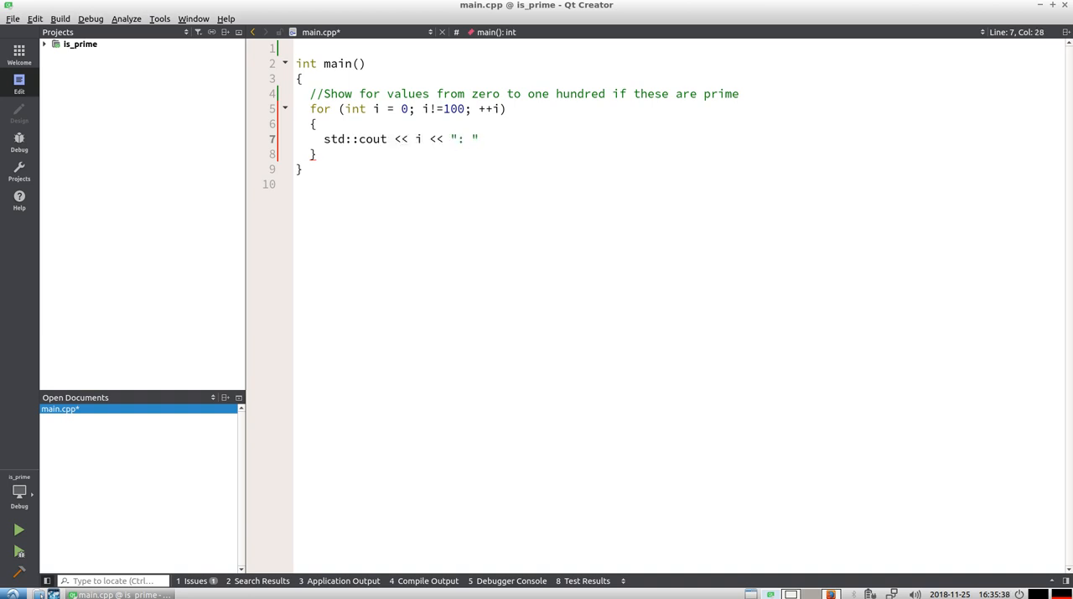
text(<< is_ri)
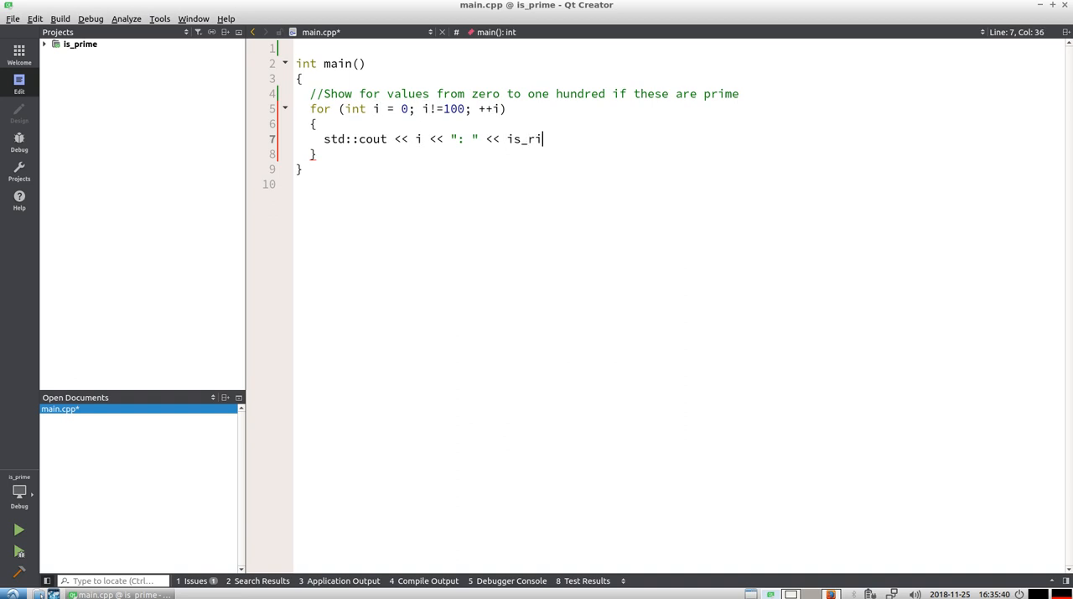
text(me)
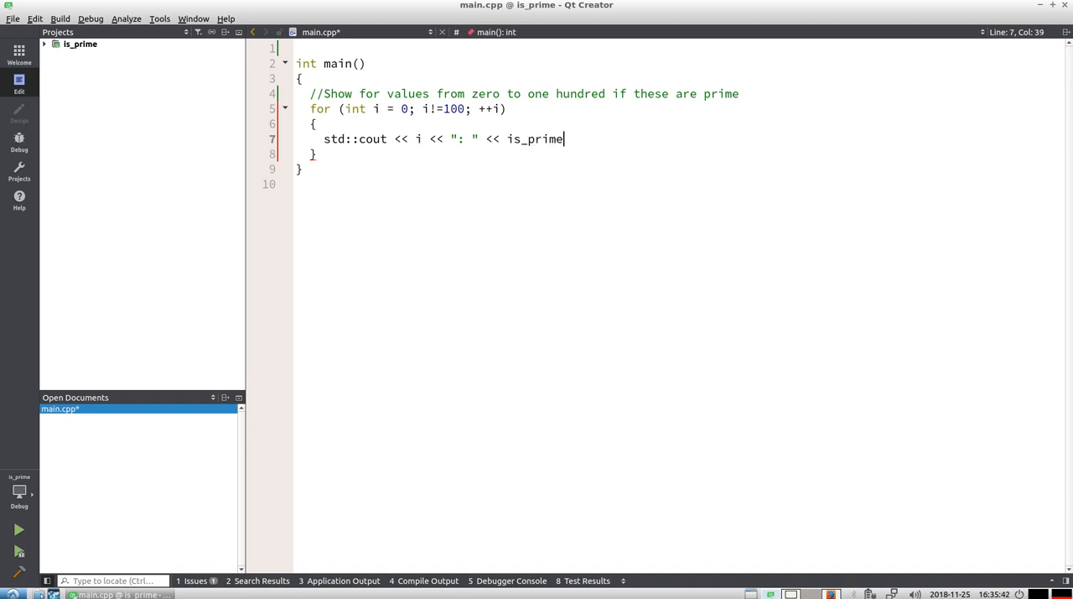
text((i))
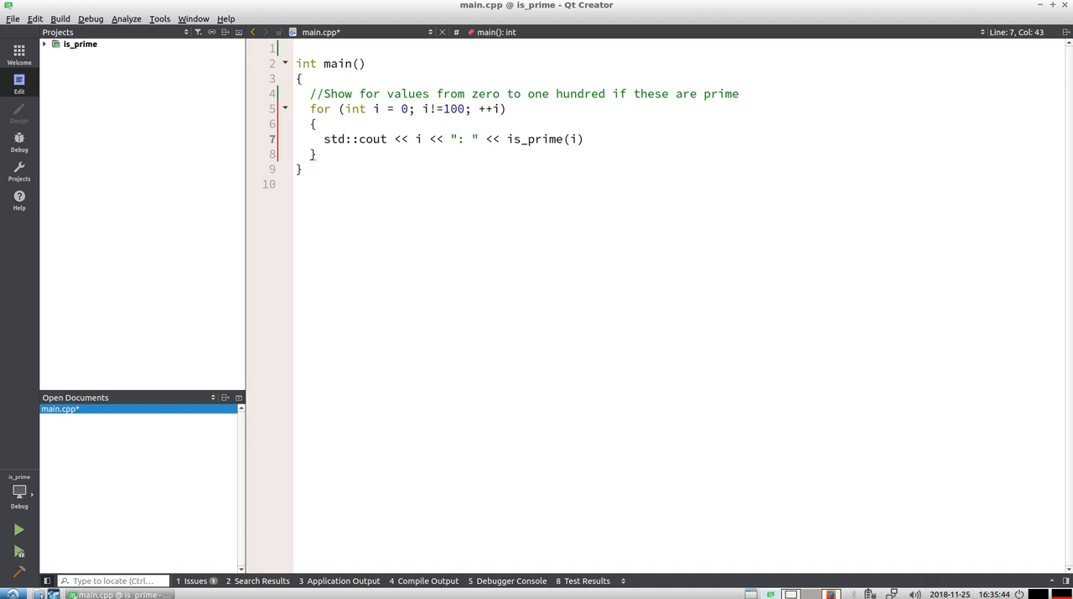
text(<< '\n')
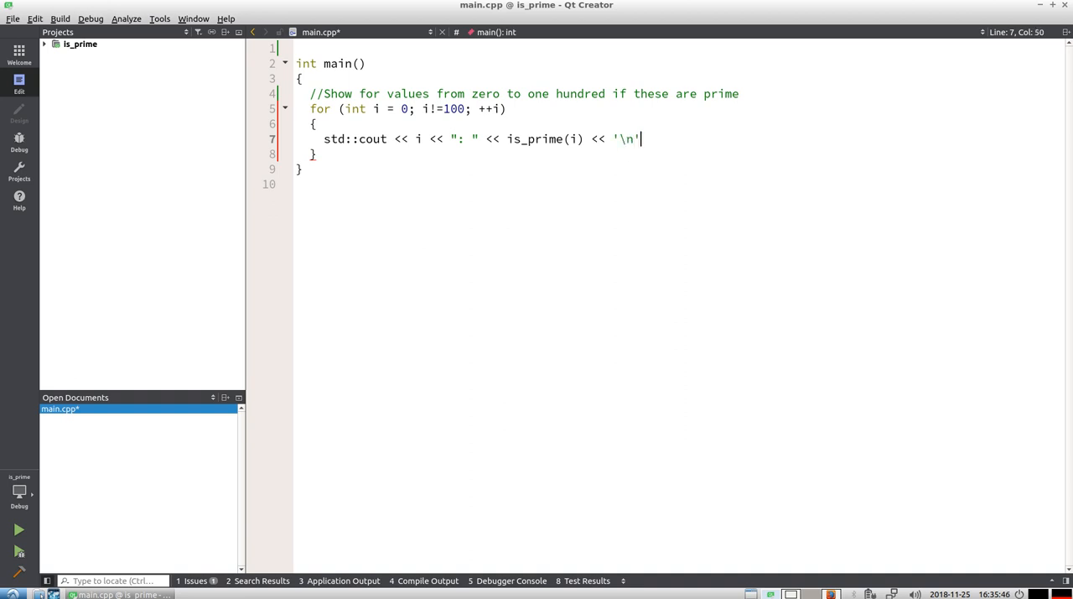
text(;)
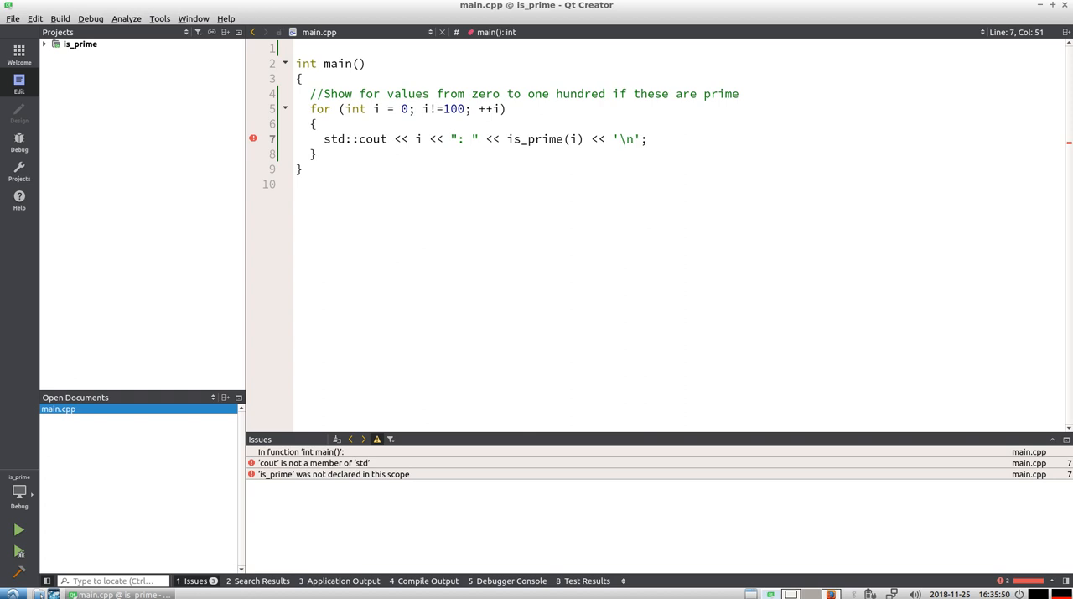
Add #include <iostream> at the top of main.cpp.
text(#include)
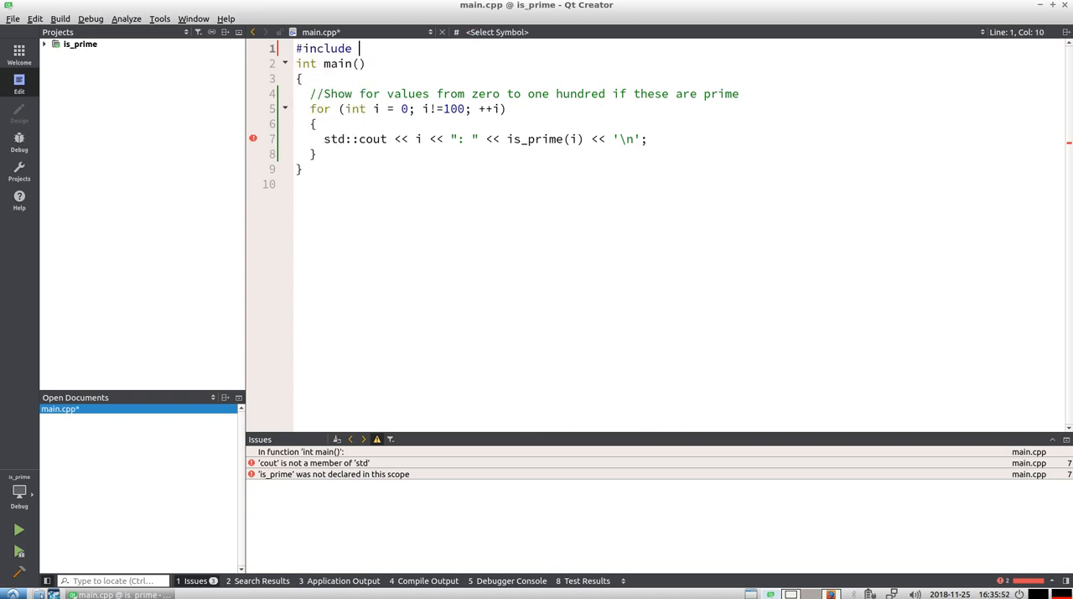
text(<io)
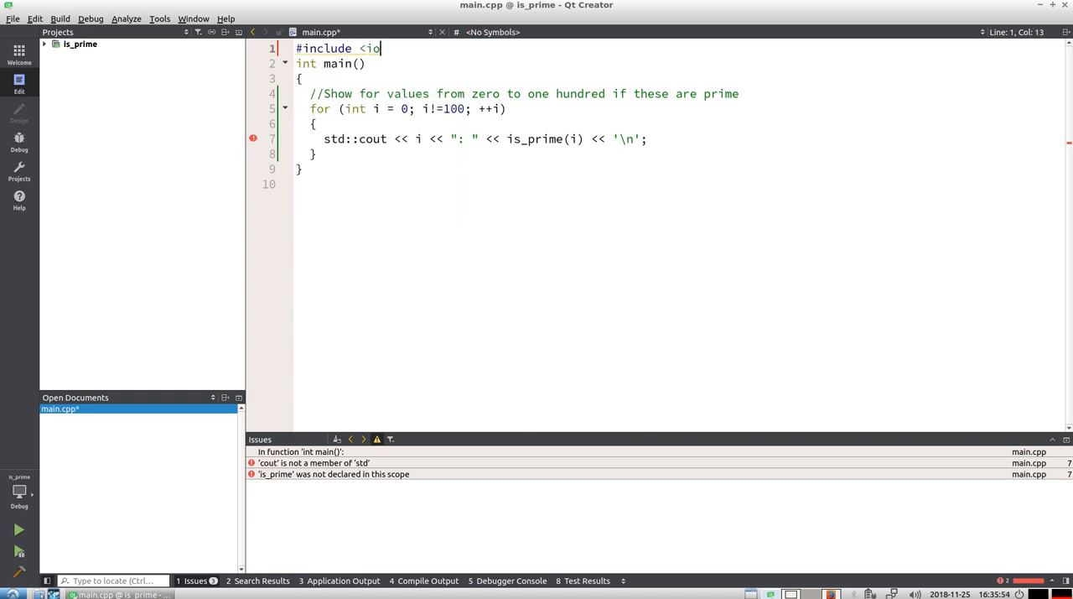
text(stream>)
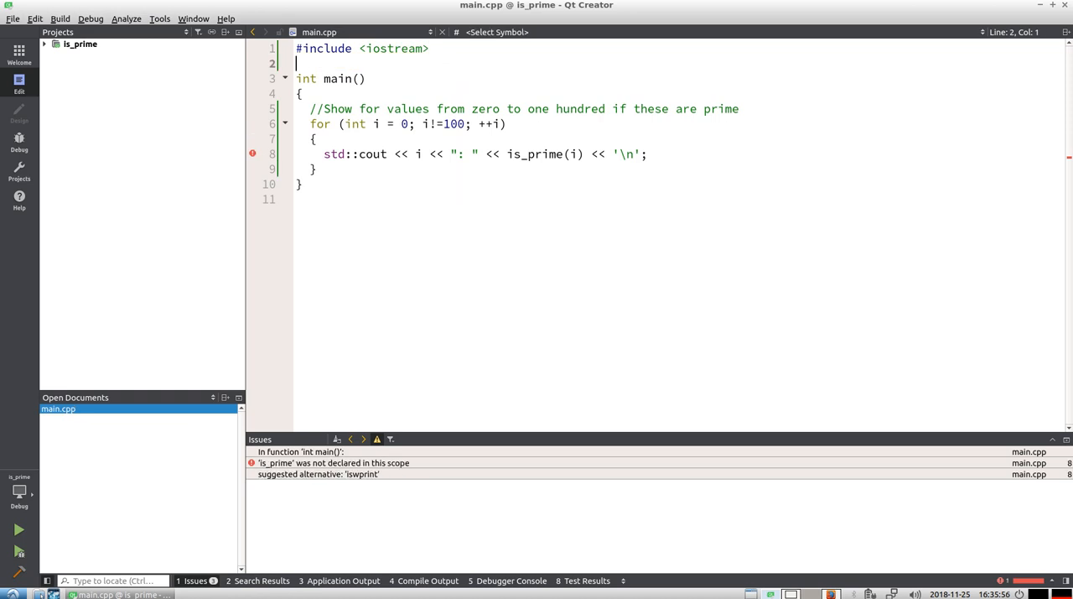
Define a bool is_prime(const int i) stub returning false, then save to rebuild.
double_click(534, 154)
text(bool is_prime)
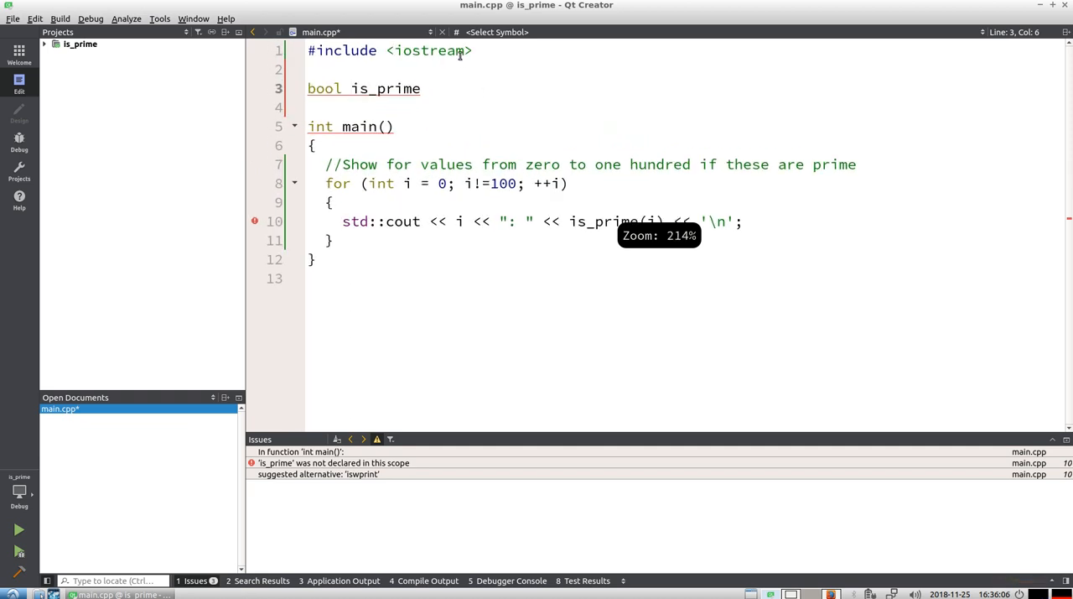
text((co))
click(685, 108)
text({)
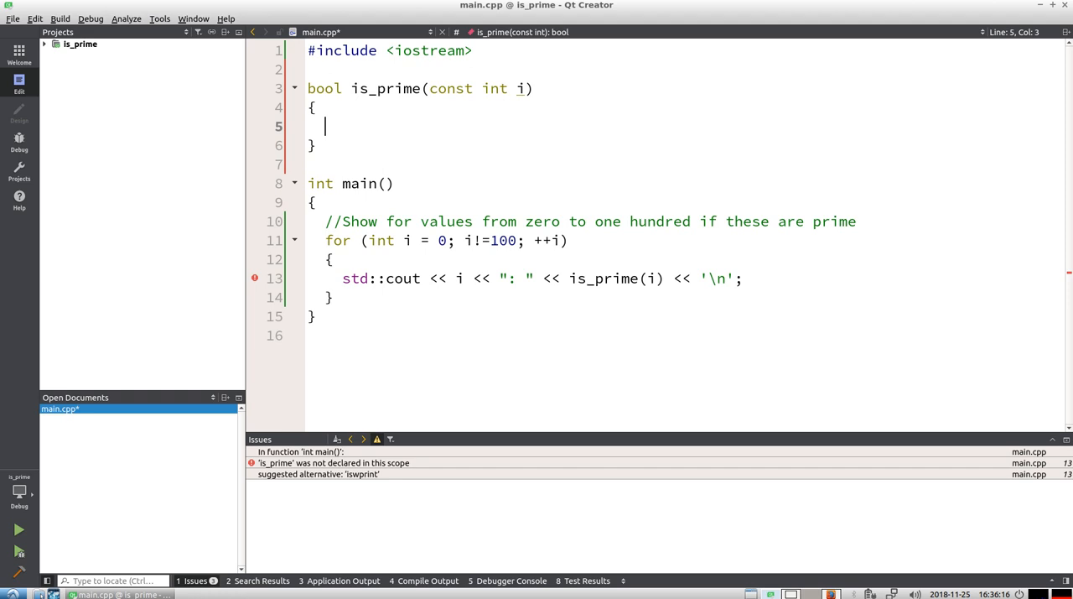
text(re)
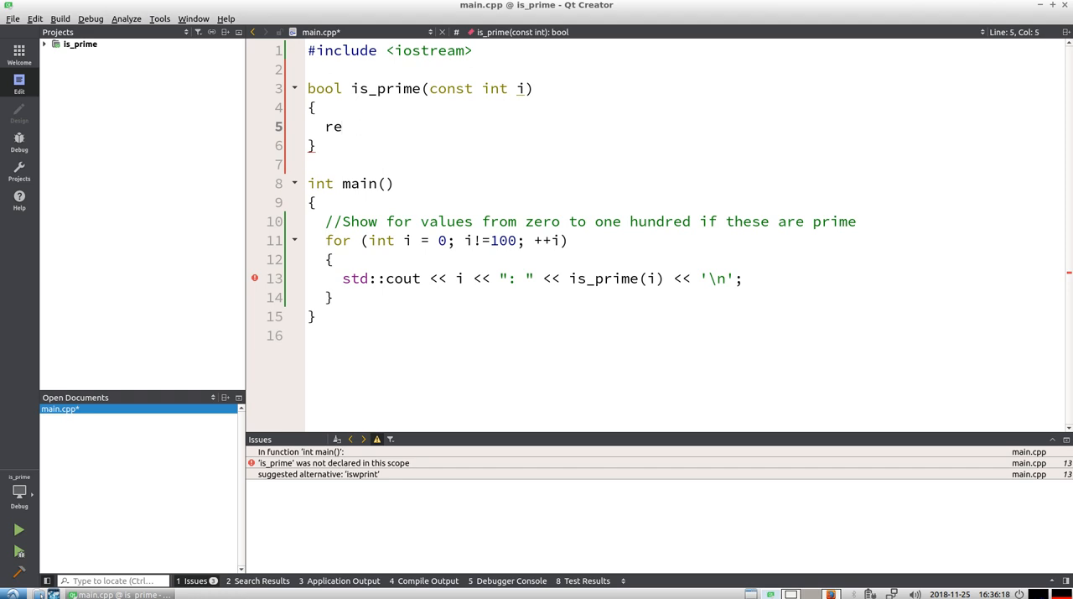
text(turn)
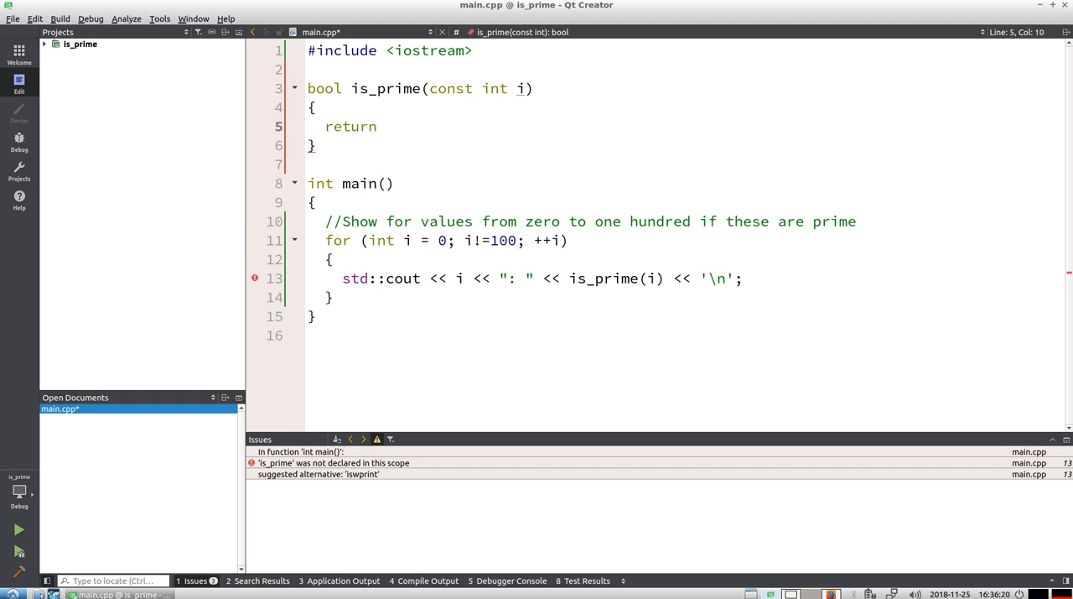
text(false;)
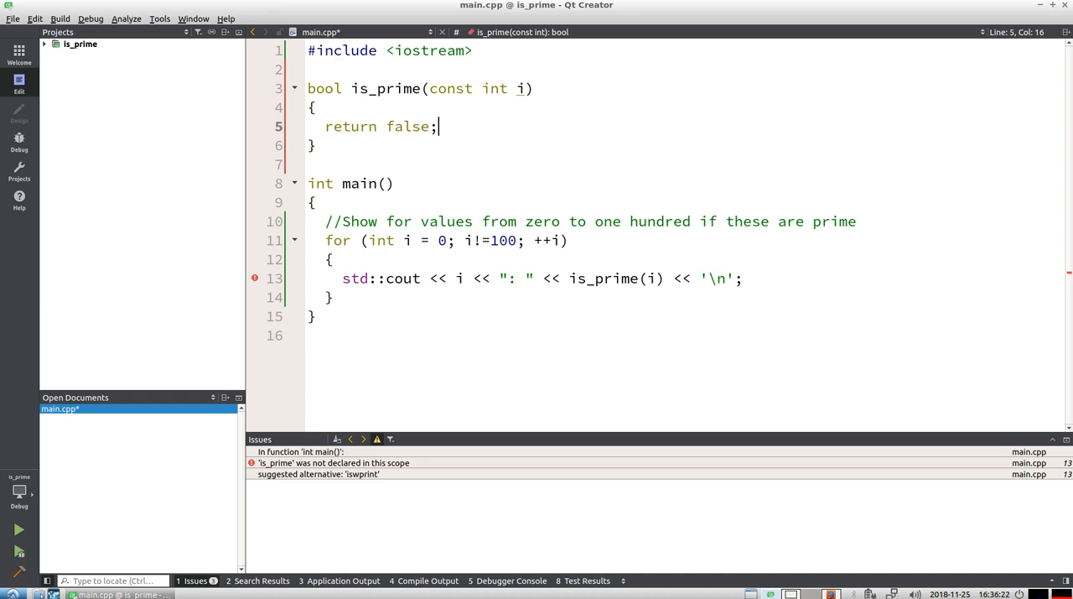
click(11, 530)
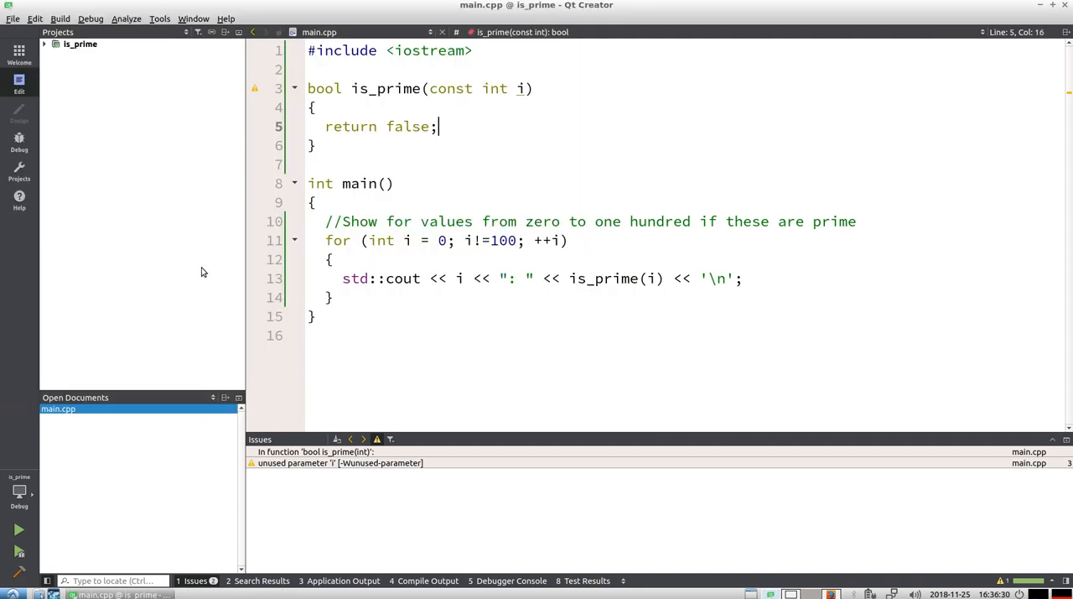
Mark the stub with a //STUB comment, call test() at the start of main, and run.
text(//STUB)
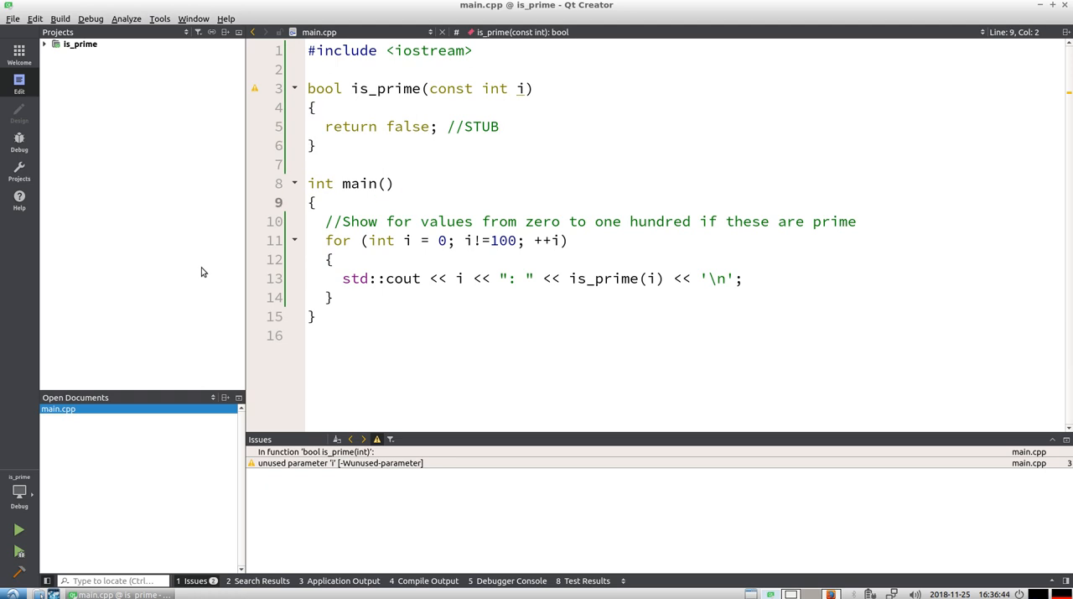
text(te)
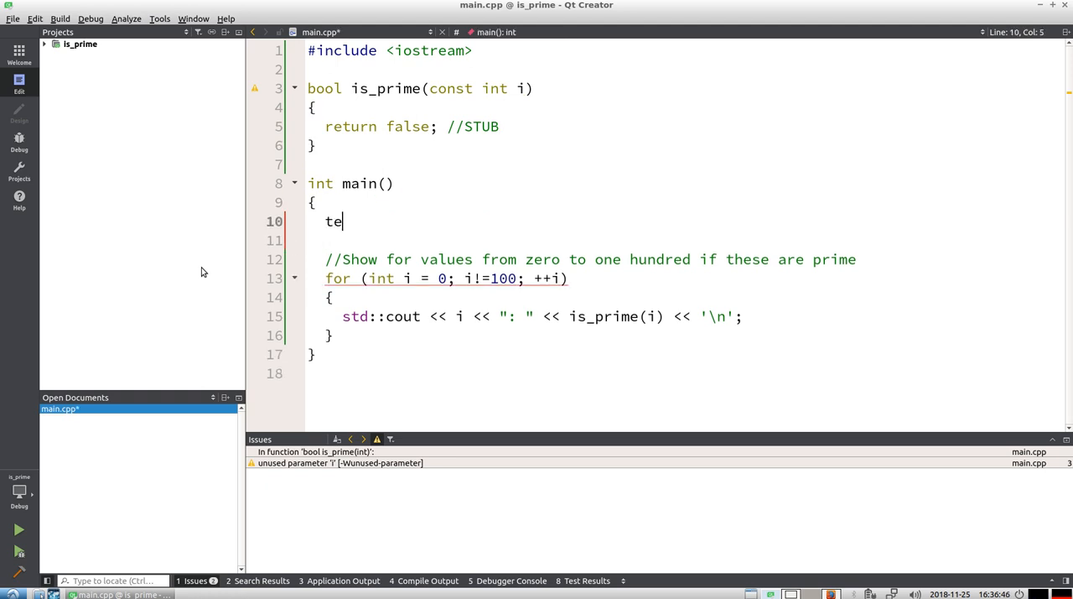
text(st();)
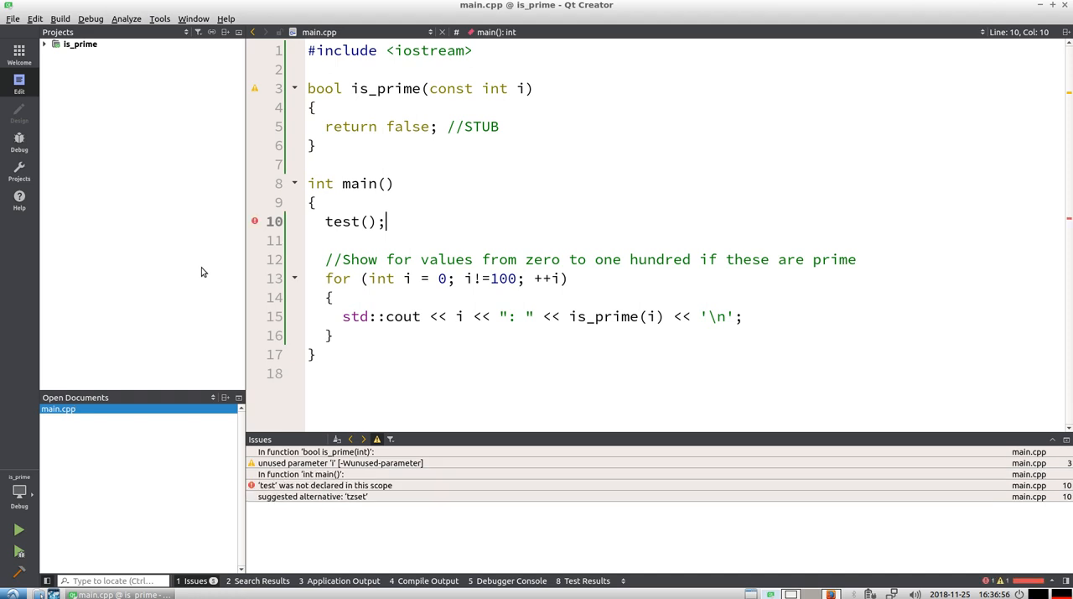
click(380, 183)
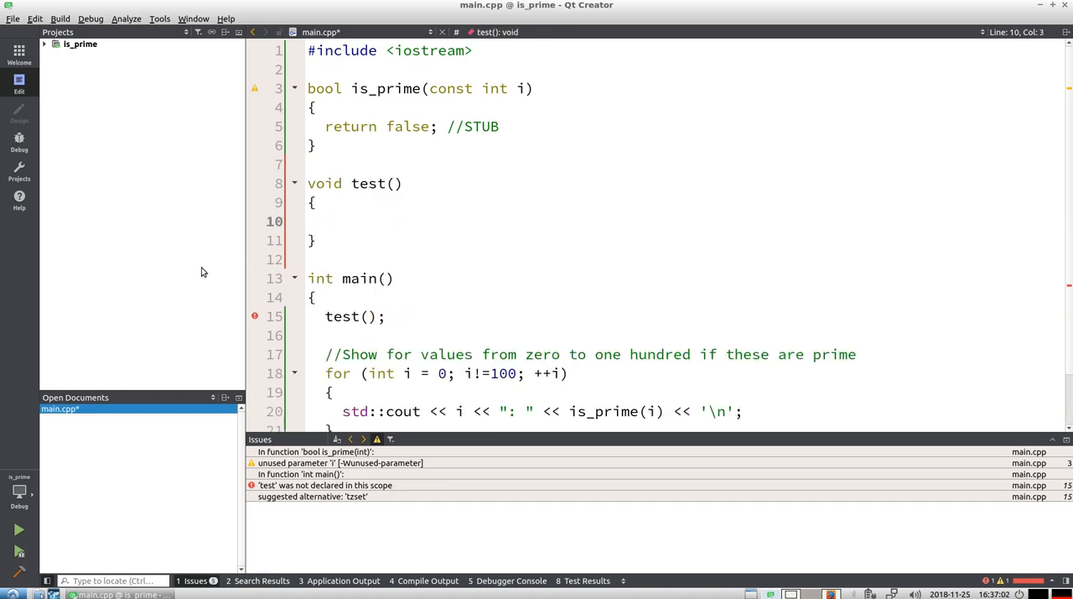
click(16, 530)
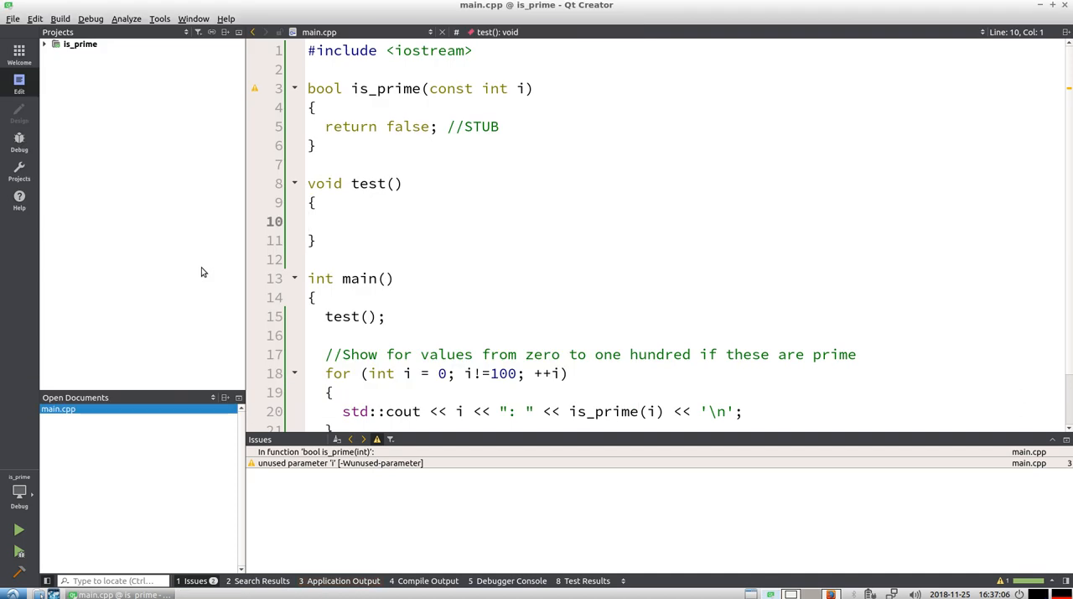
Write the first assert line in test(), checking is_prime(1).
text(i)
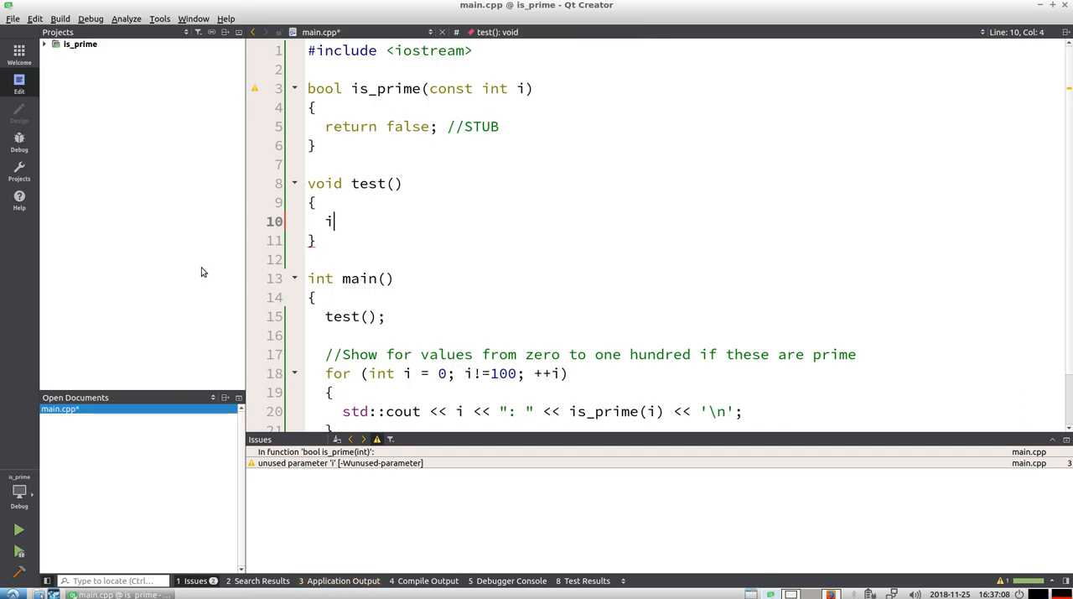
text(ssert)
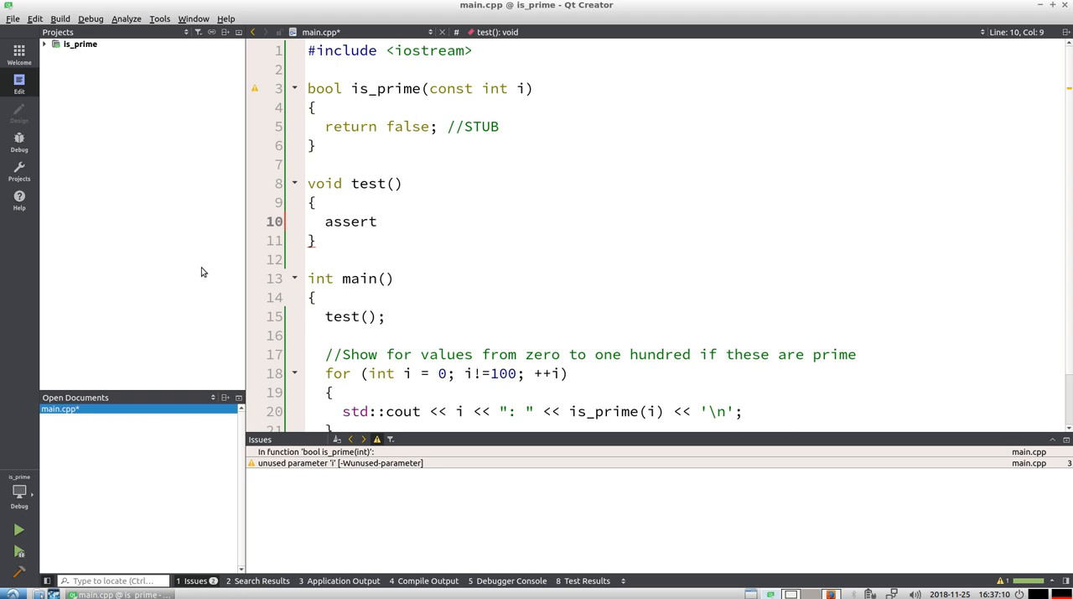
text((is_prime()
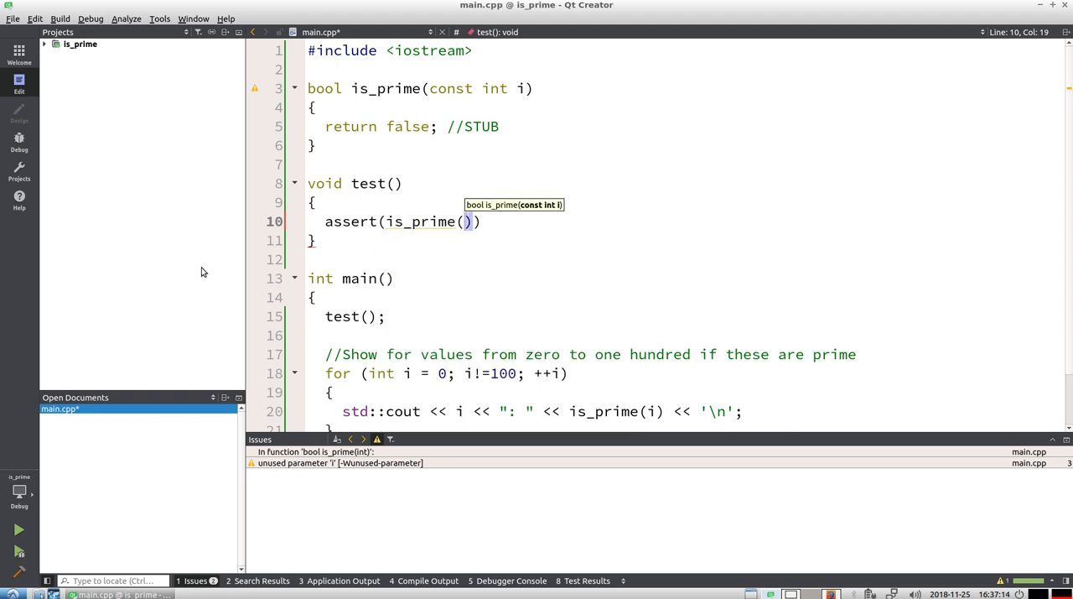
text(2) == tr)
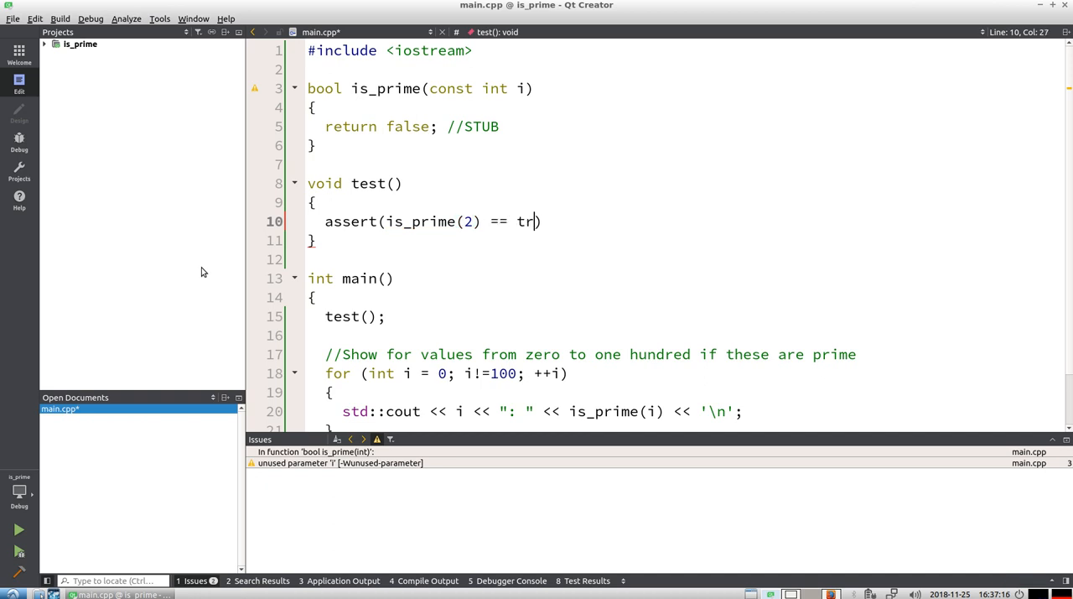
text(ue))
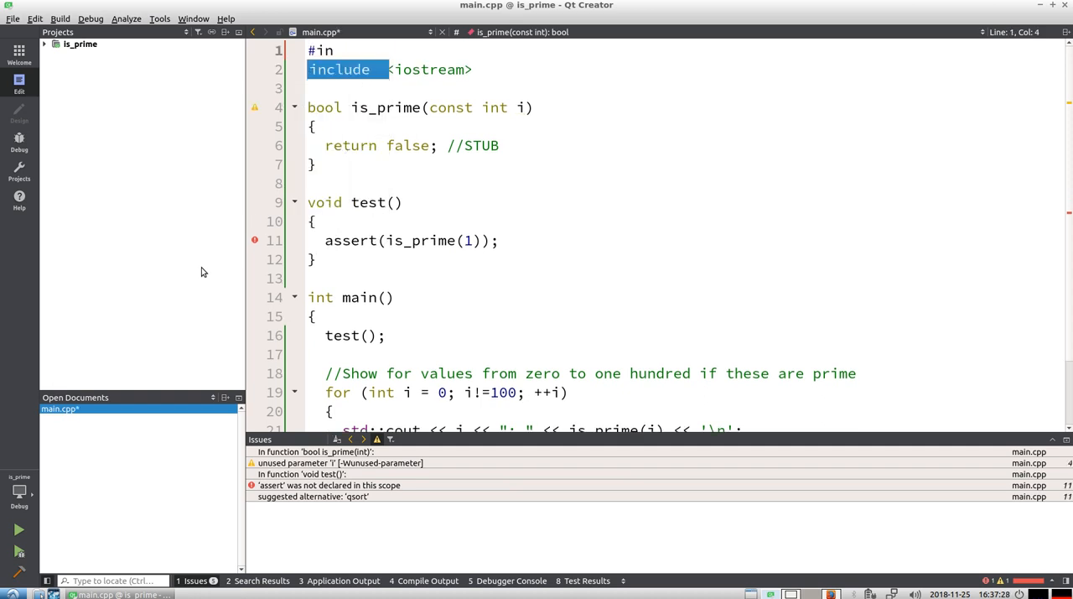
Include <cassert> and change the first assertion to assert(!is_prime(1)).
click(14, 529)
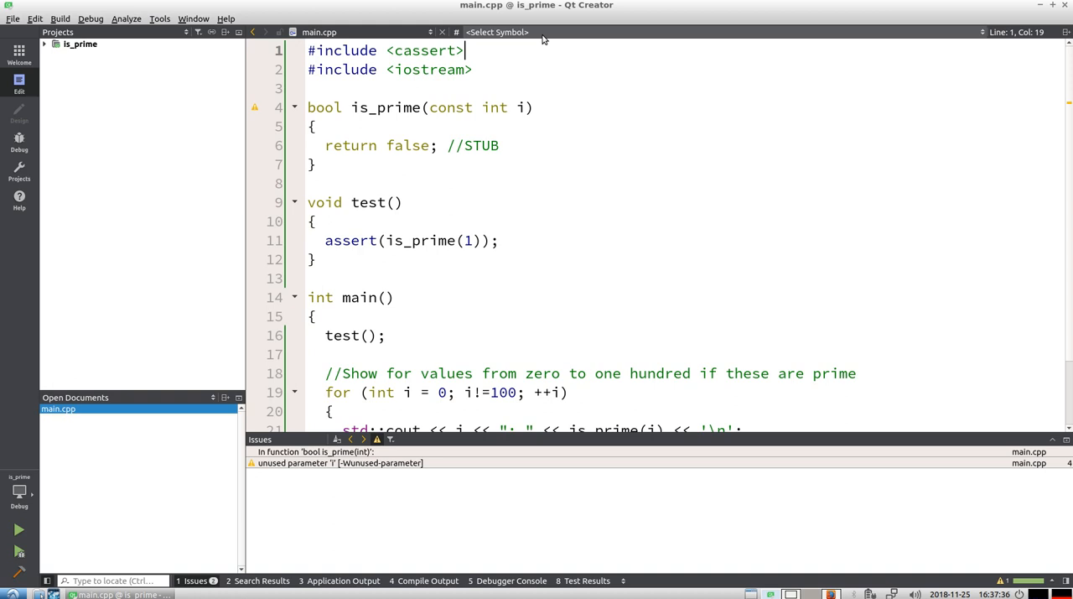
click(405, 241)
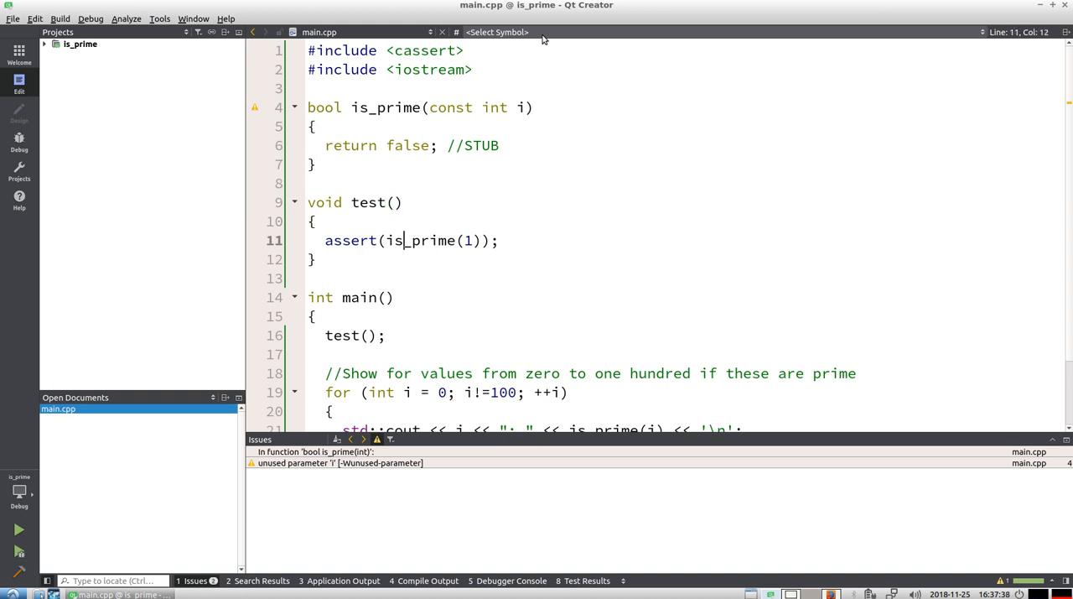
text(!)
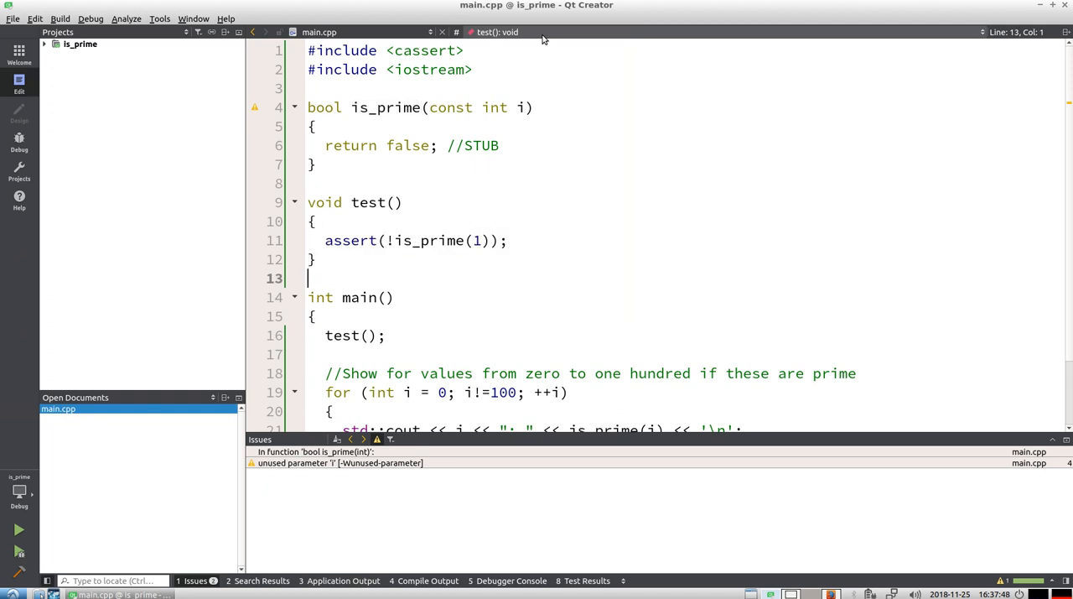
text(assert(is_prime(1));)
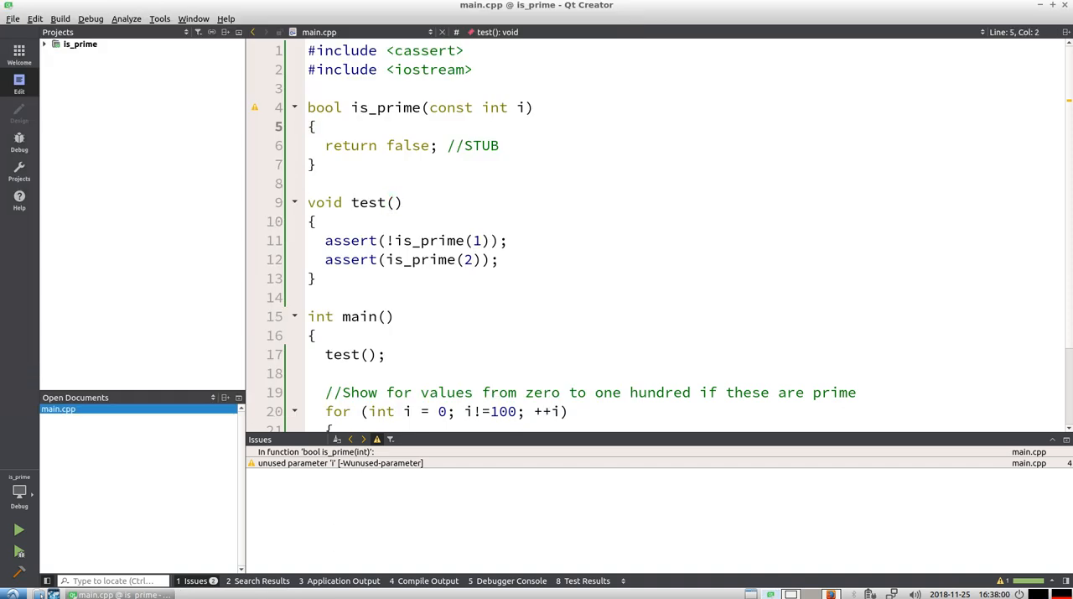
Make is_prime return false for i < 2, run, and add assert(is_prime(2)).
text(if (i < 2)
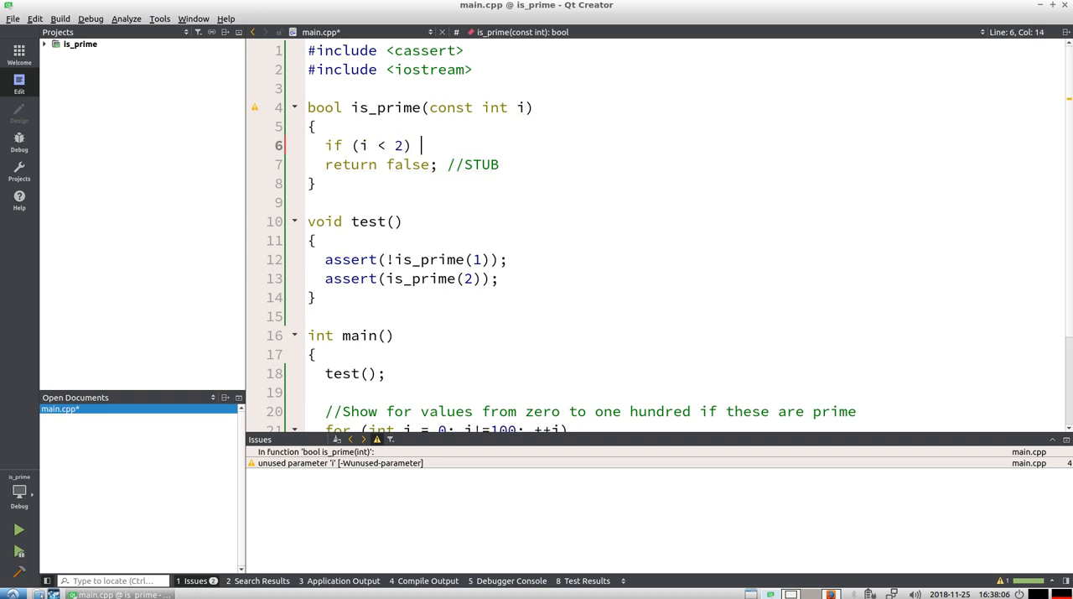
text(return false;)
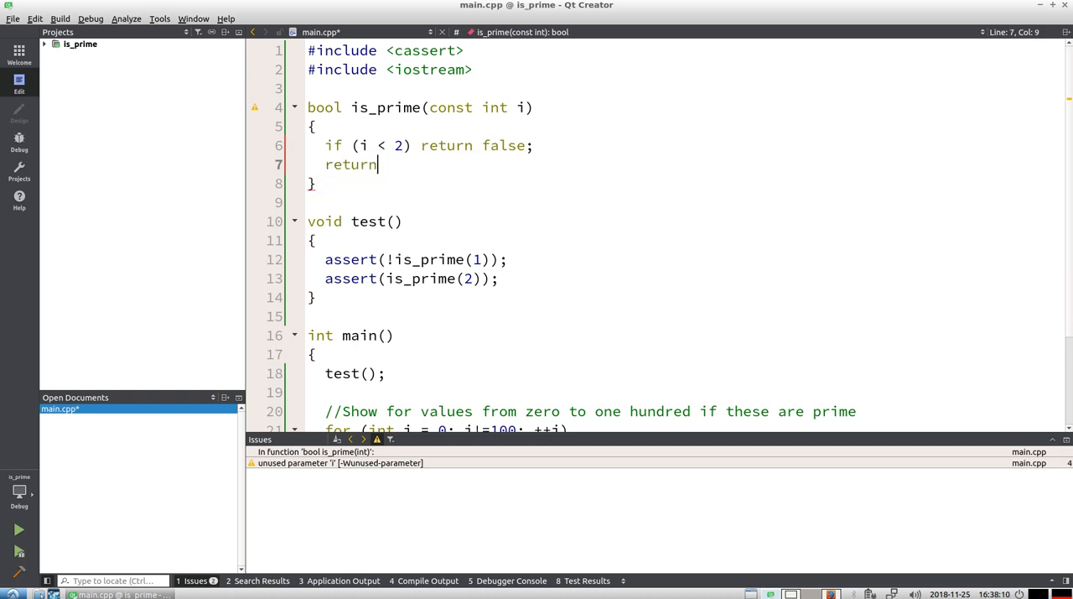
click(14, 529)
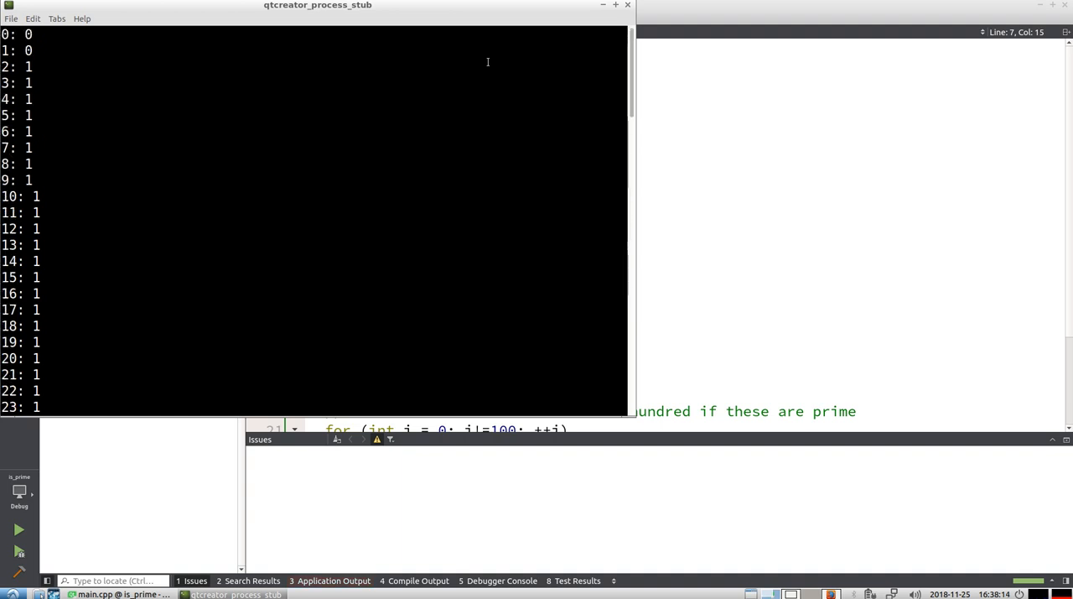
mouse_move(249, 260)
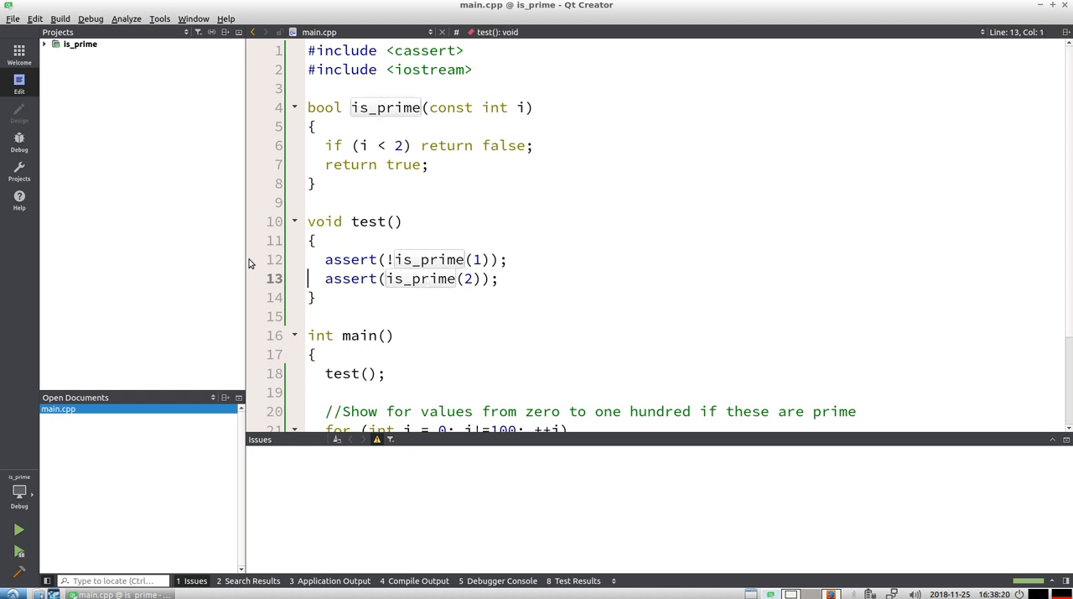
text(assert(is_prime(2));)
text(for ()
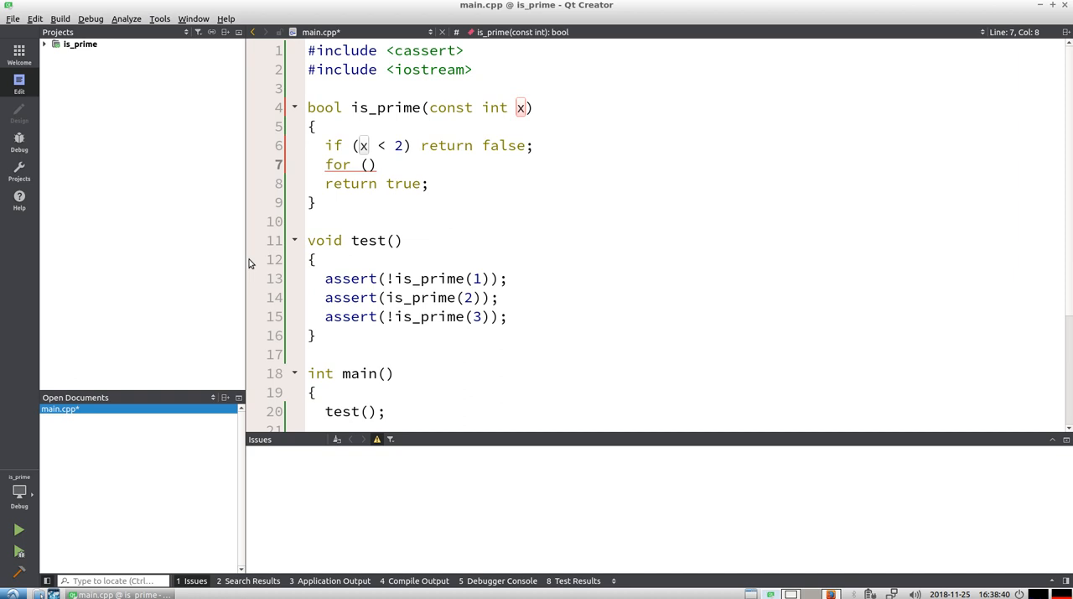
Add a loop over i from 0 to x in is_prime returning false when x % i == 0.
text(int i = 0; i)
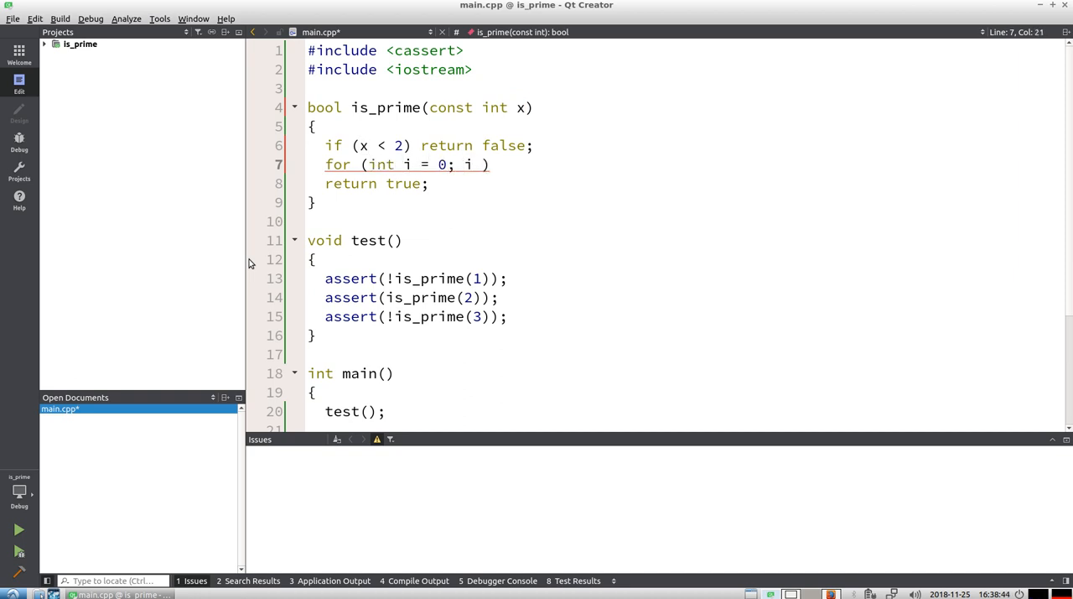
text(!= x; ++)
text({)
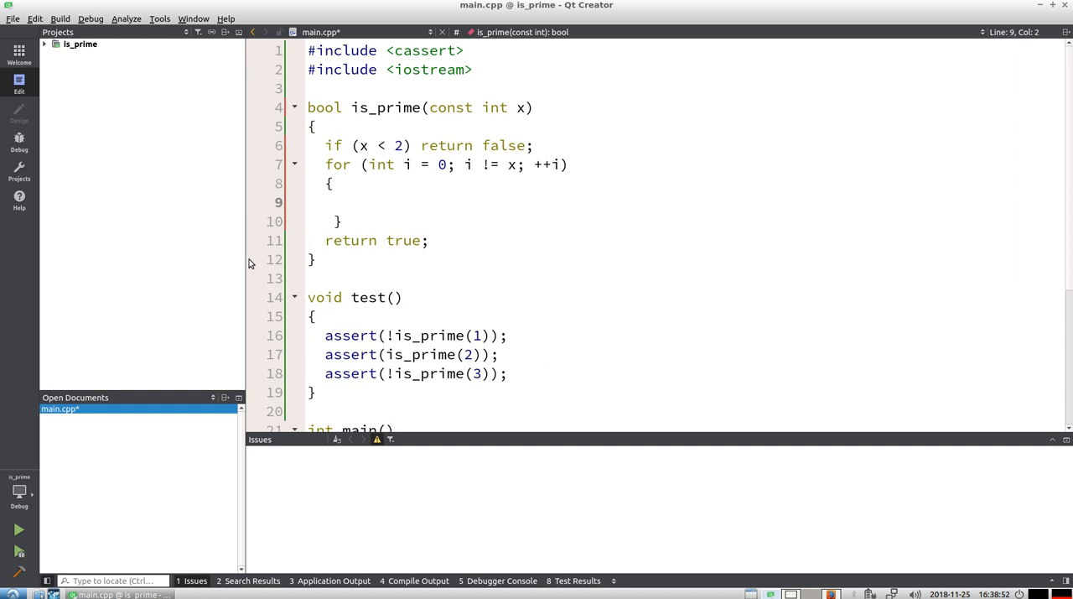
text(if ())
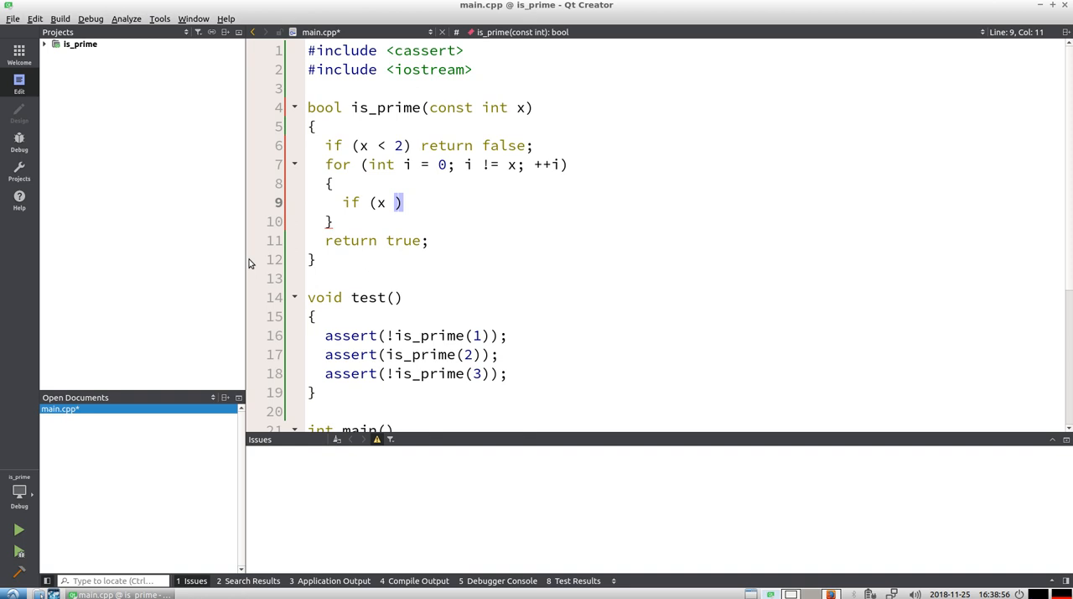
text(%)
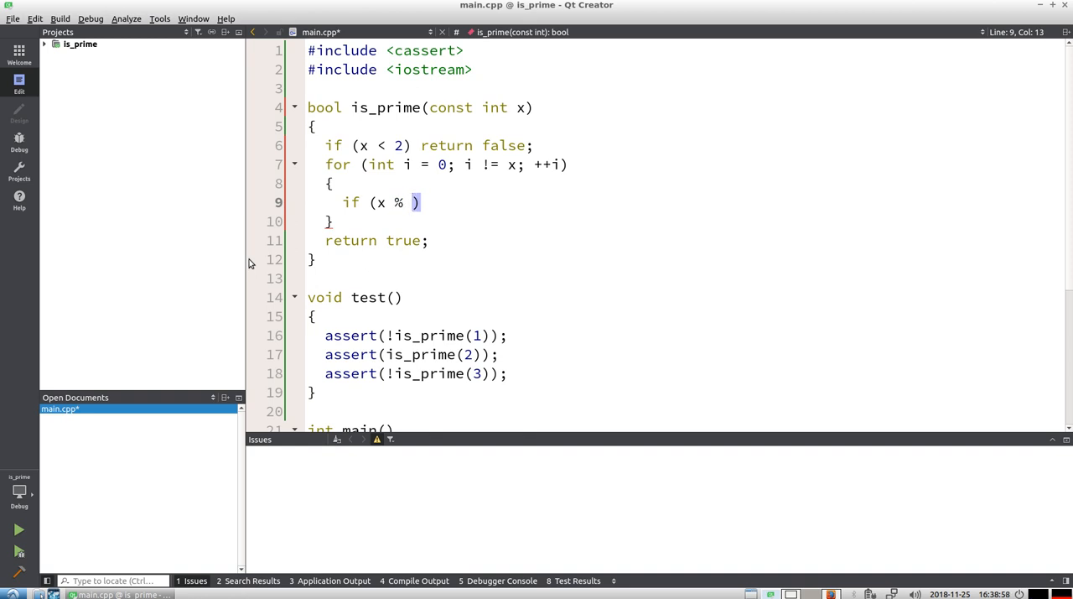
text(i == 0)
text({)
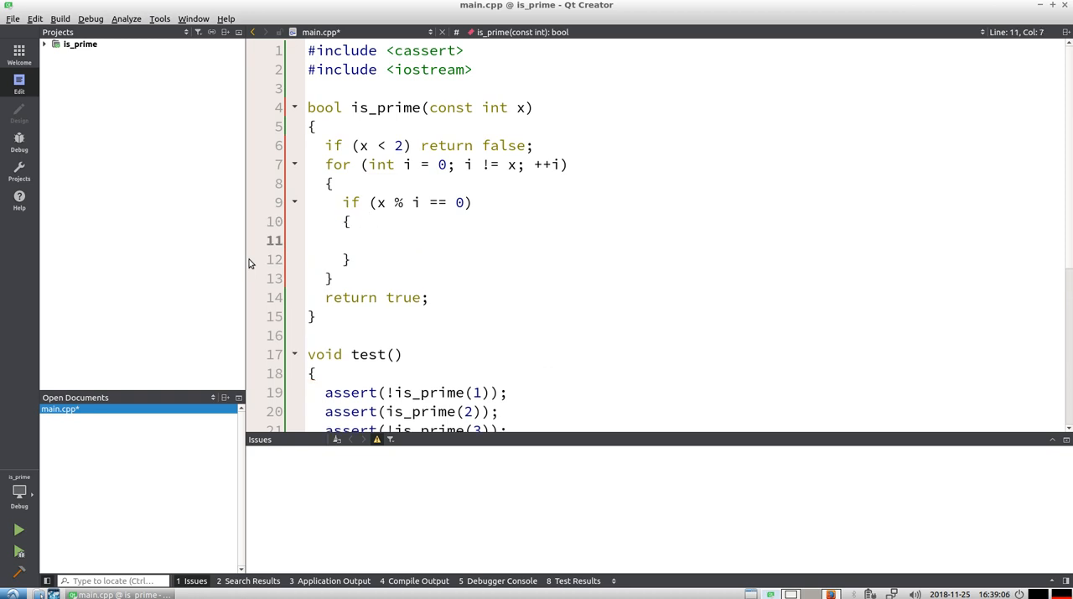
text(return)
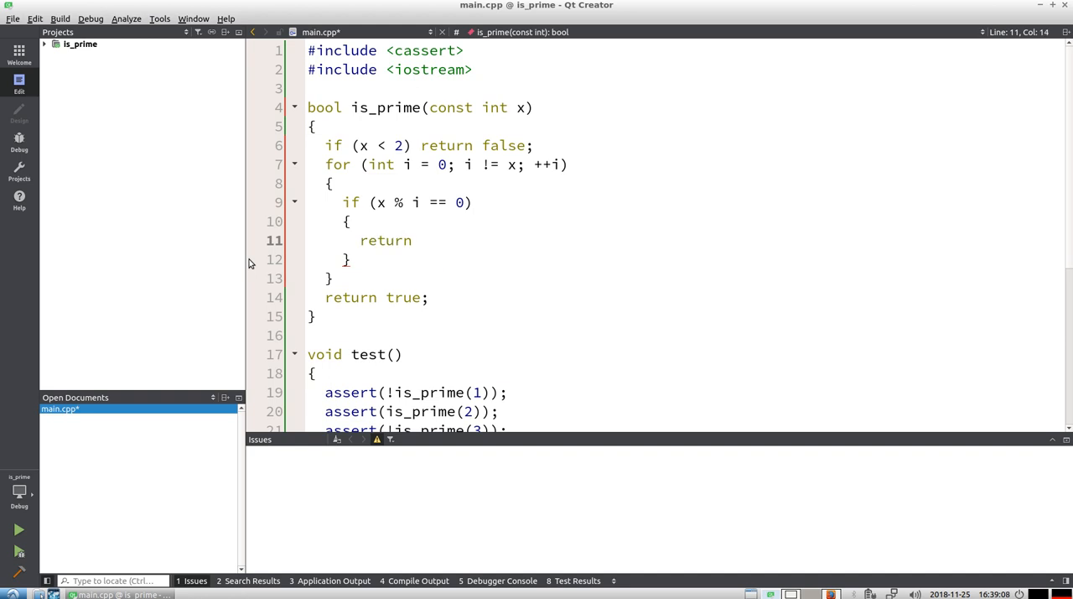
text(false;)
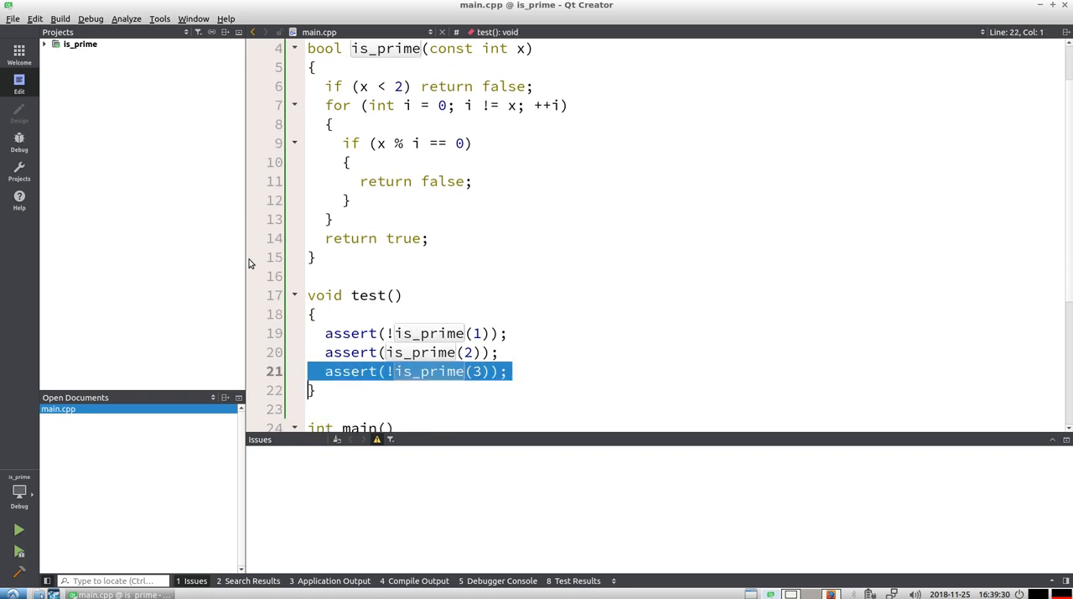
Assert is_prime(3) and !is_prime(4), running the program to check the asserts.
text(assert(is_prime(2));)
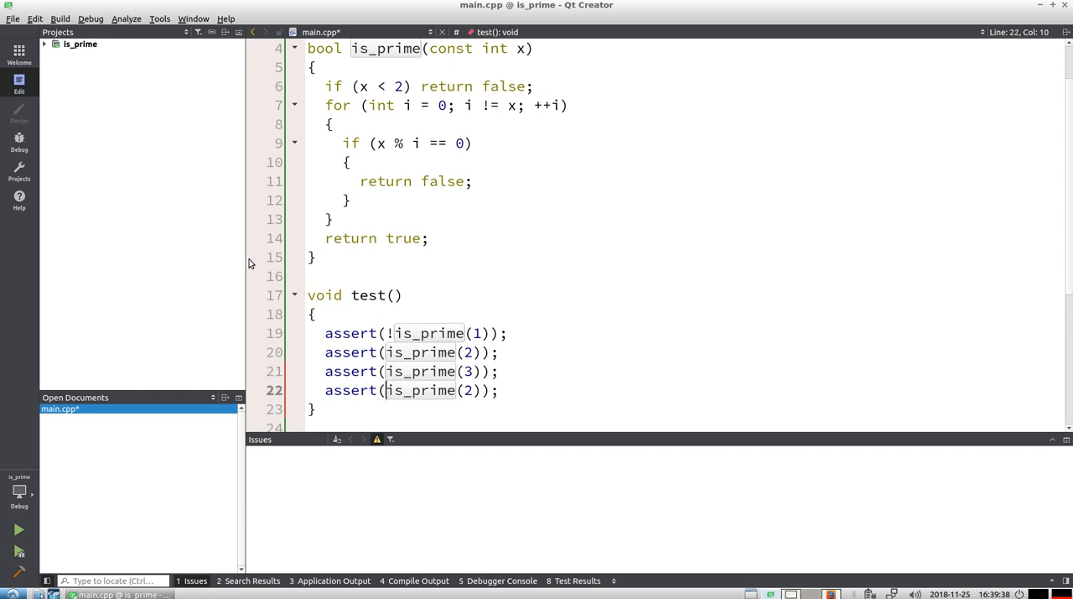
click(15, 528)
text(!)
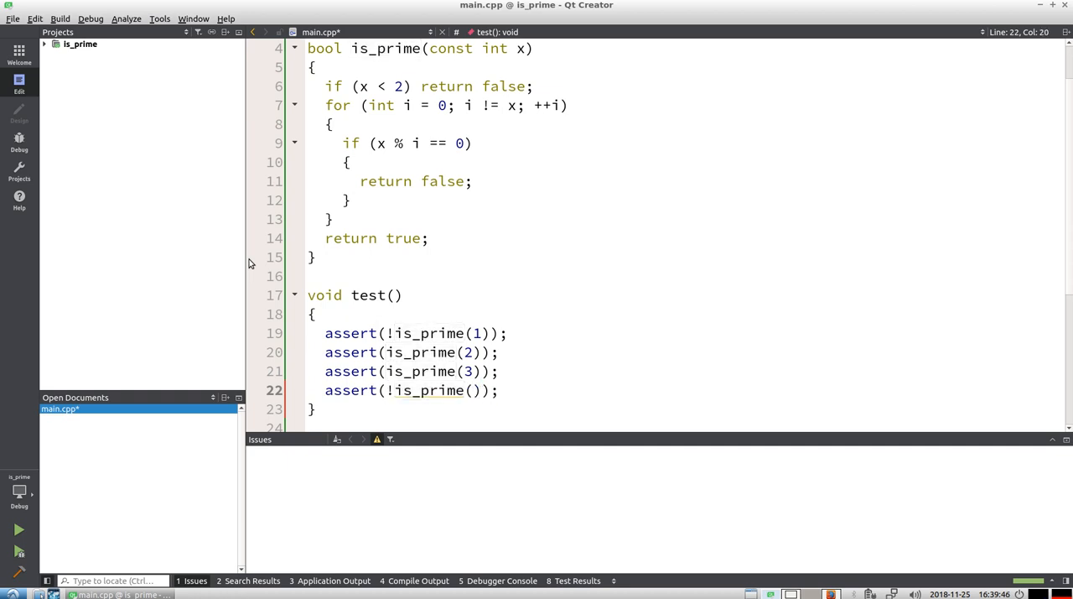
click(15, 528)
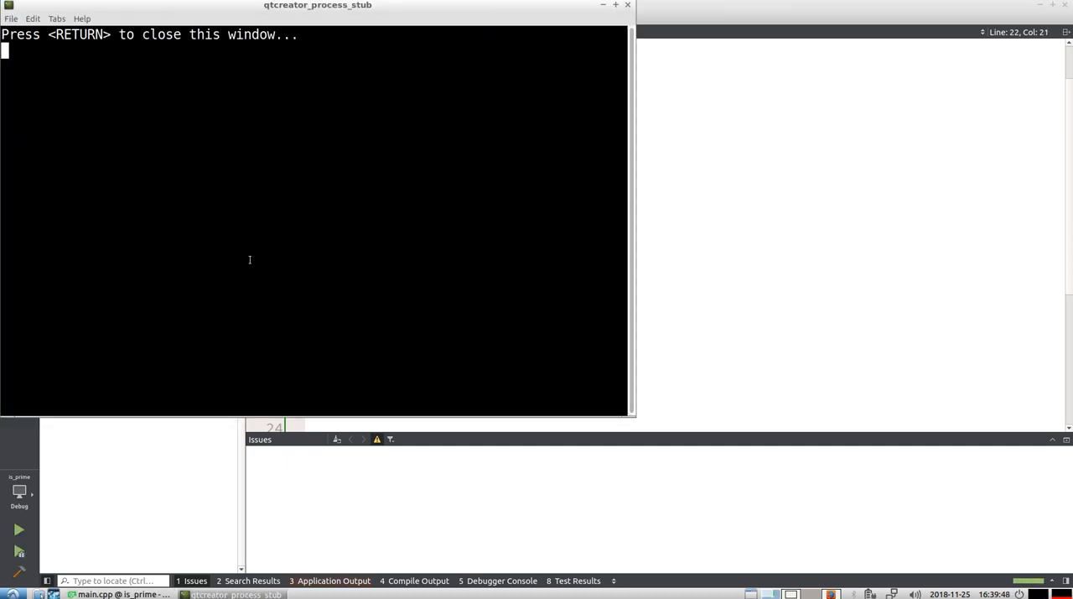
key(Return)
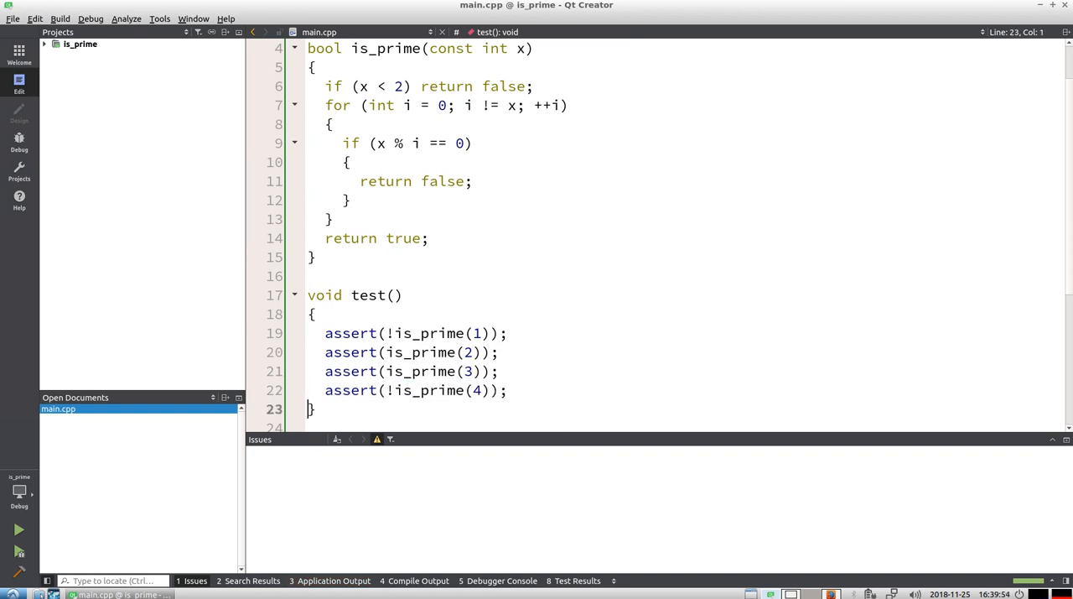
text(assert(is_prime(4));)
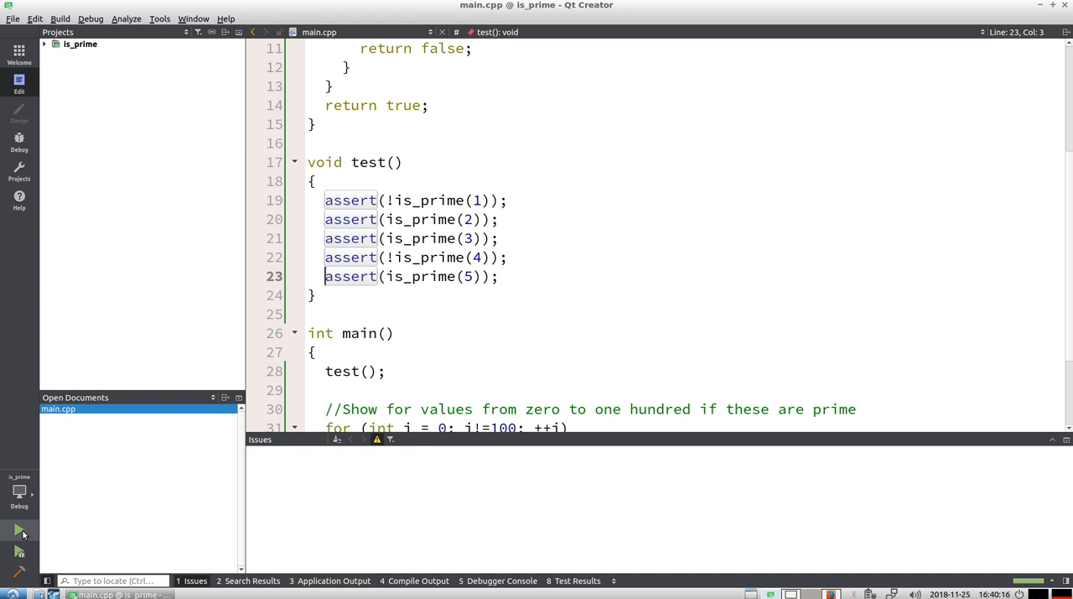
Run under the debugger and dismiss the SIGFPE arithmetic exception where i is 0.
click(17, 530)
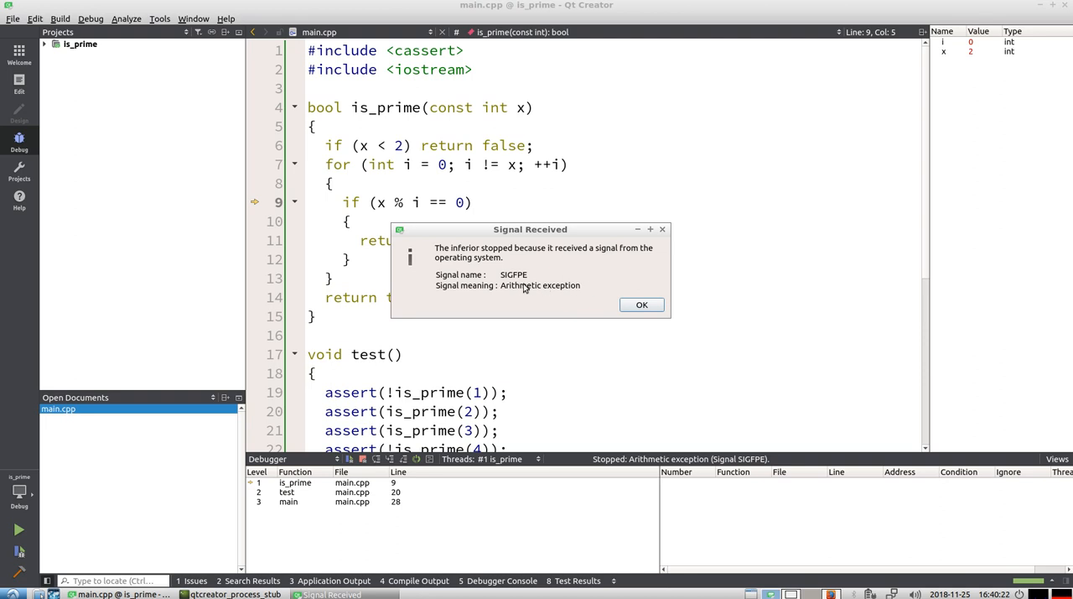
mouse_move(609, 300)
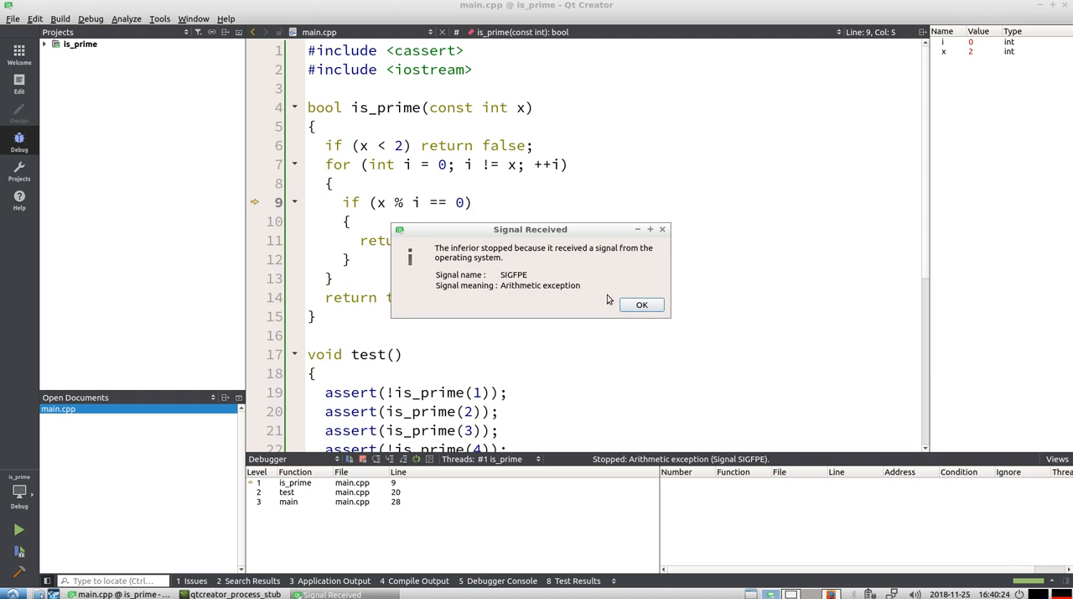
click(640, 305)
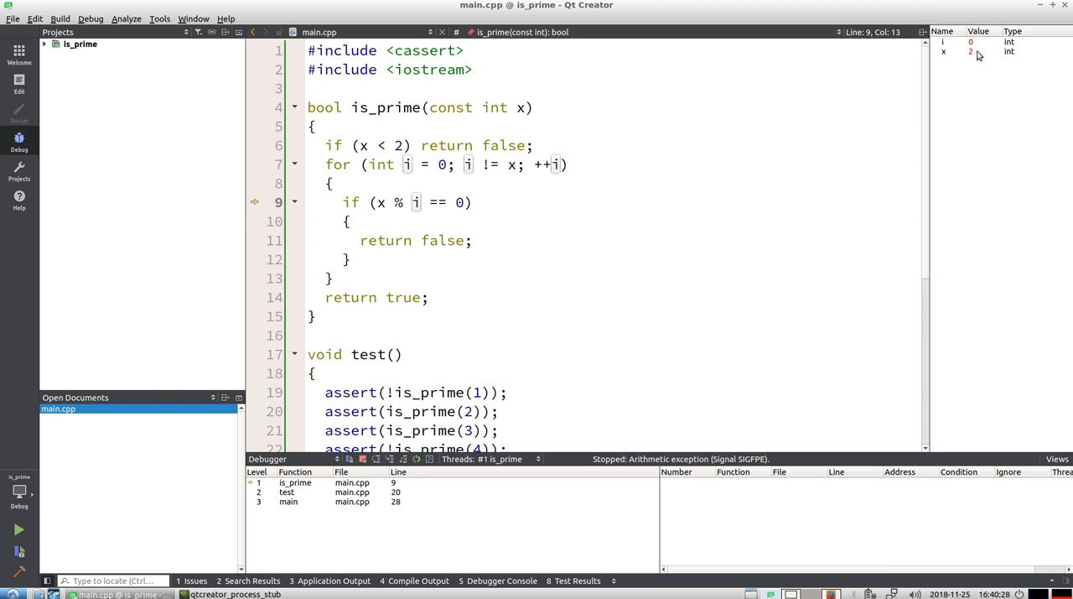
mouse_move(981, 48)
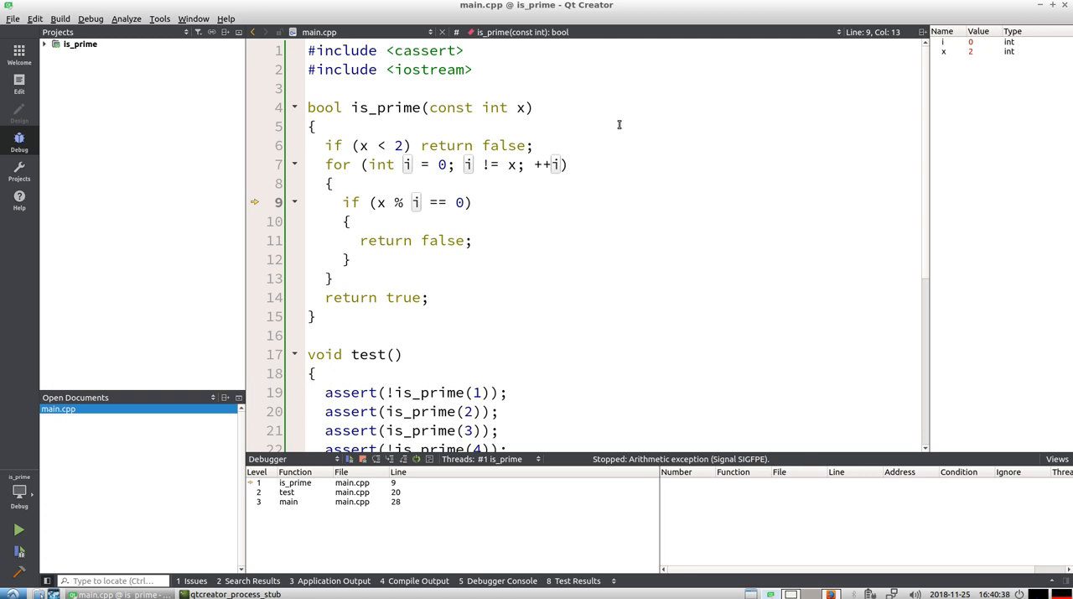
mouse_move(426, 502)
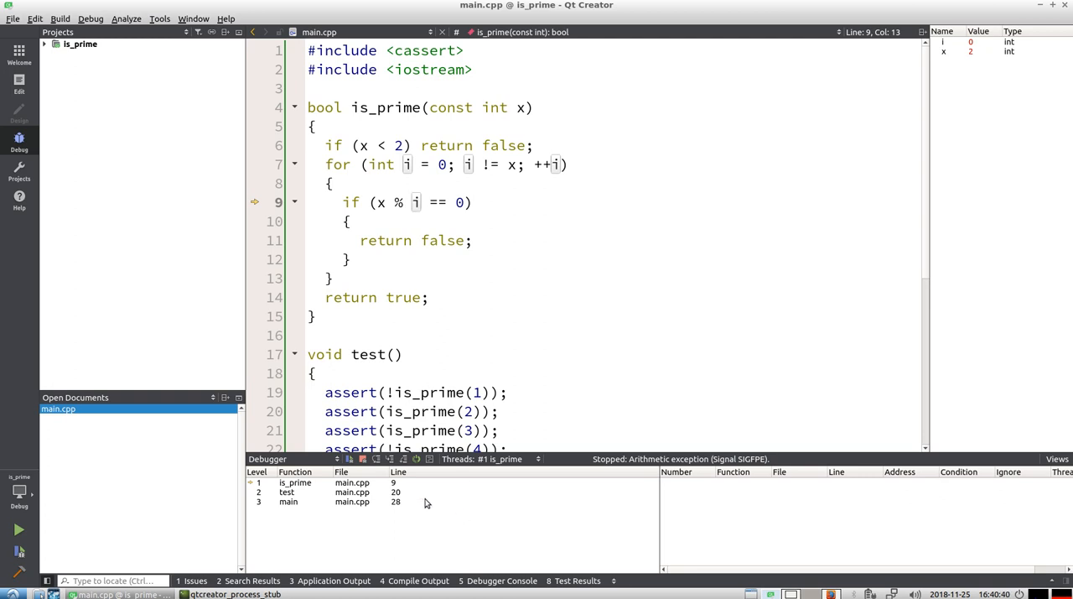
mouse_move(433, 275)
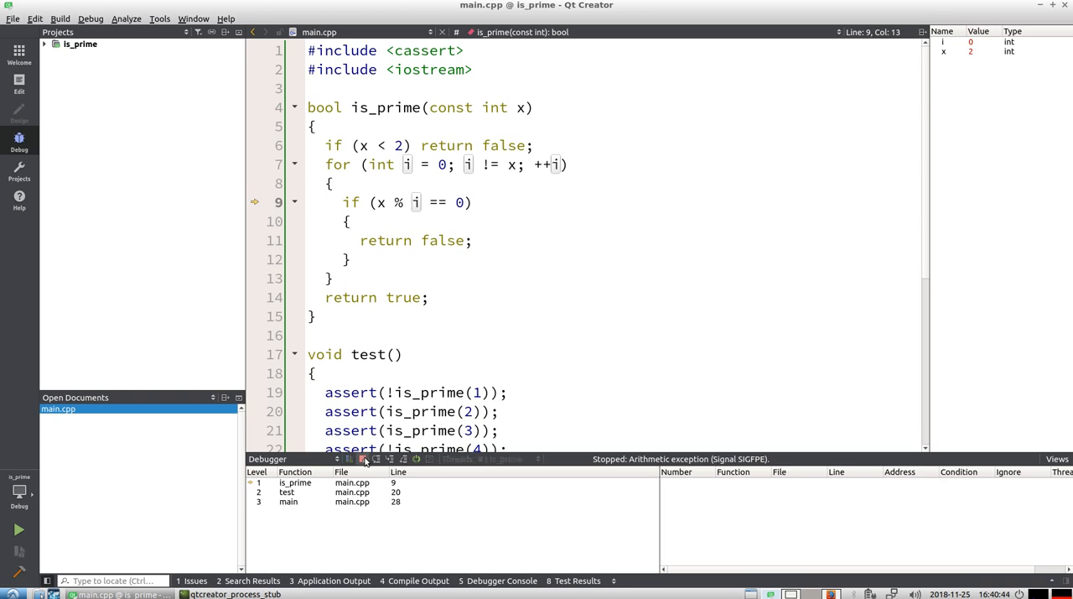
Stop the debugger, change the loop start from 0 to 2, and rerun to view the output.
click(363, 459)
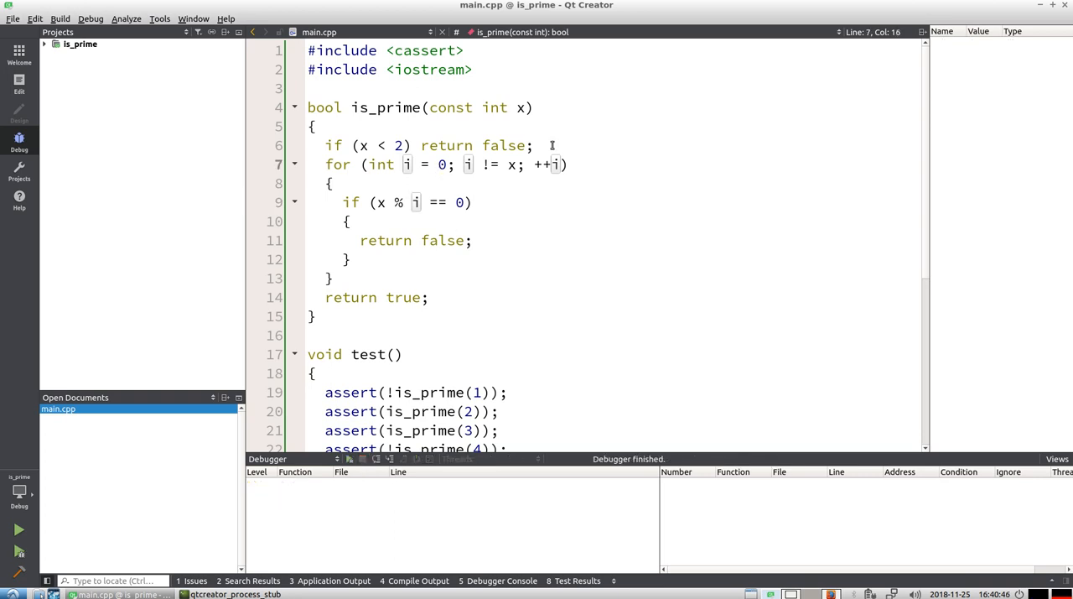
double_click(437, 165)
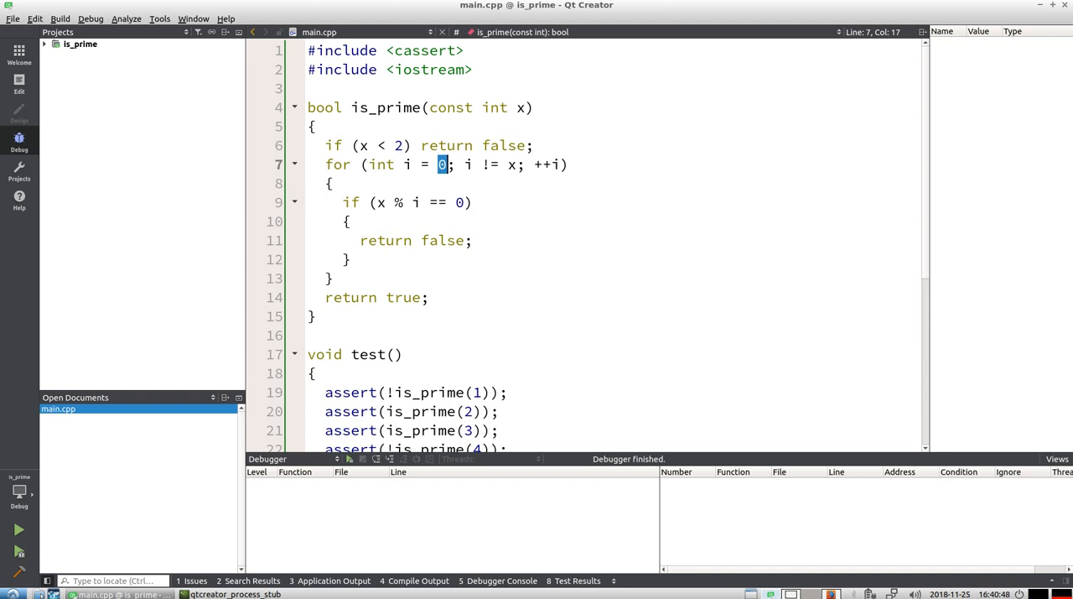
text(2)
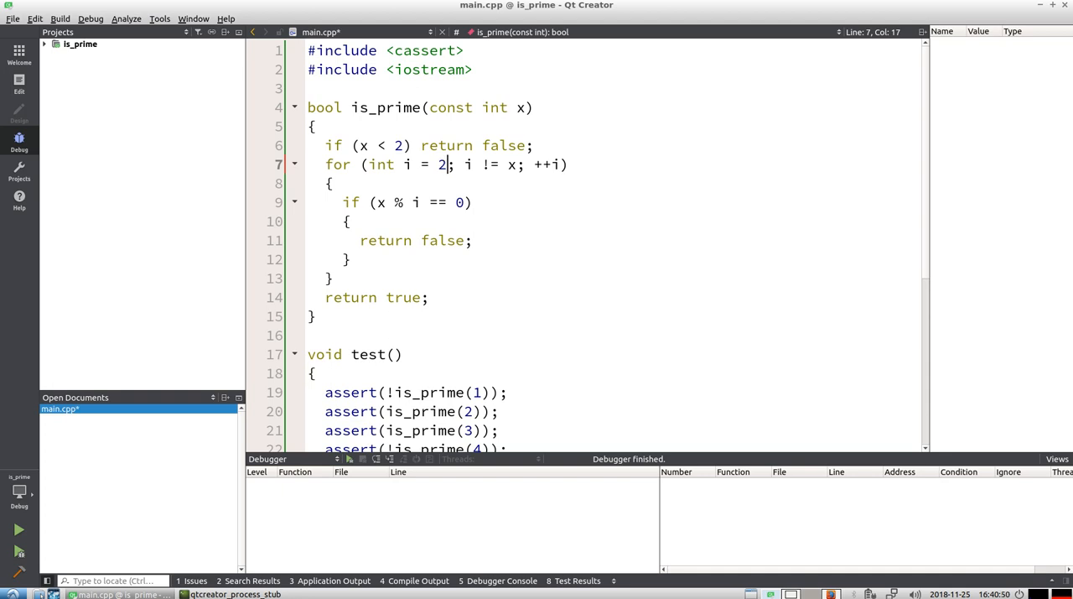
click(14, 528)
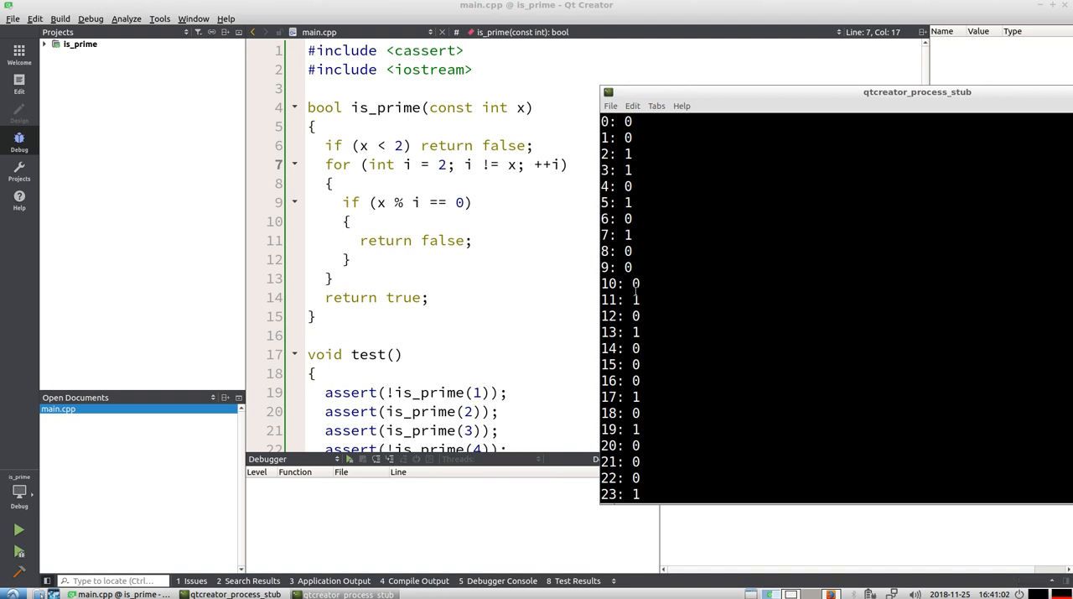
scroll(down, 3)
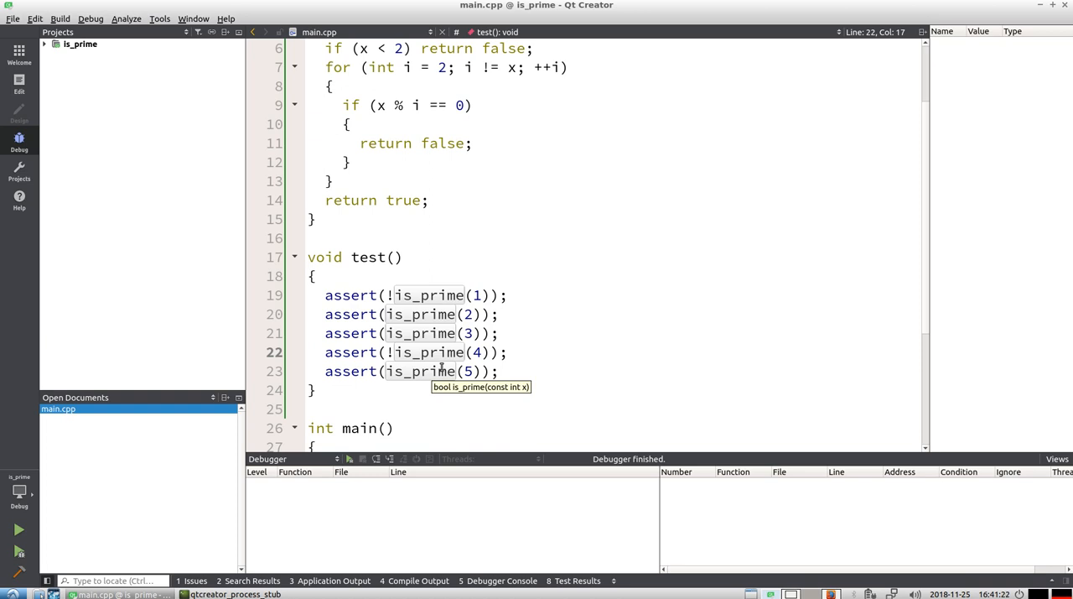
scroll(up, 3)
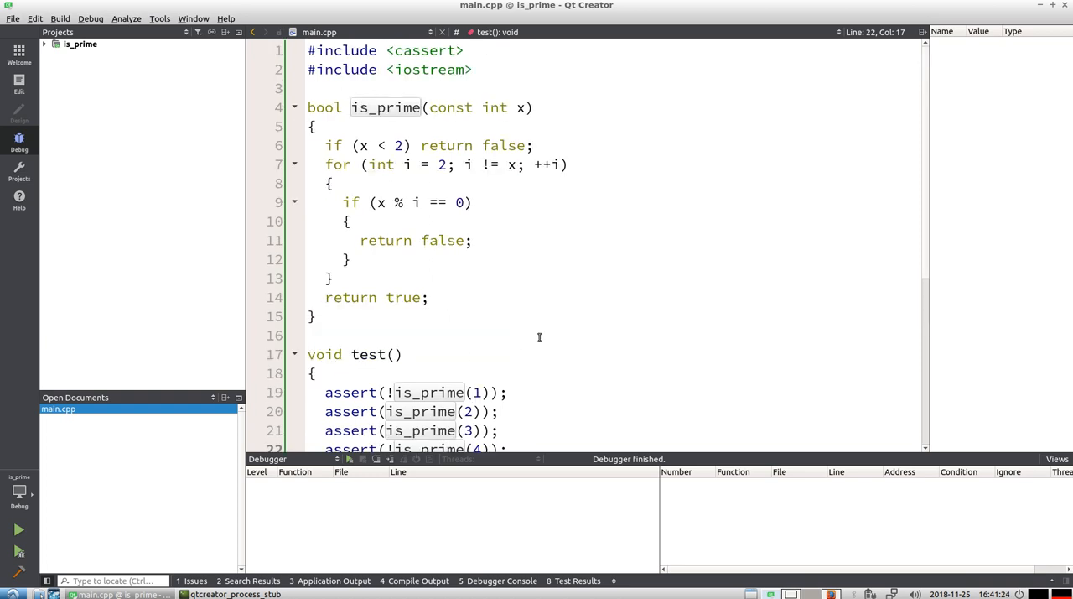
scroll(down, 3)
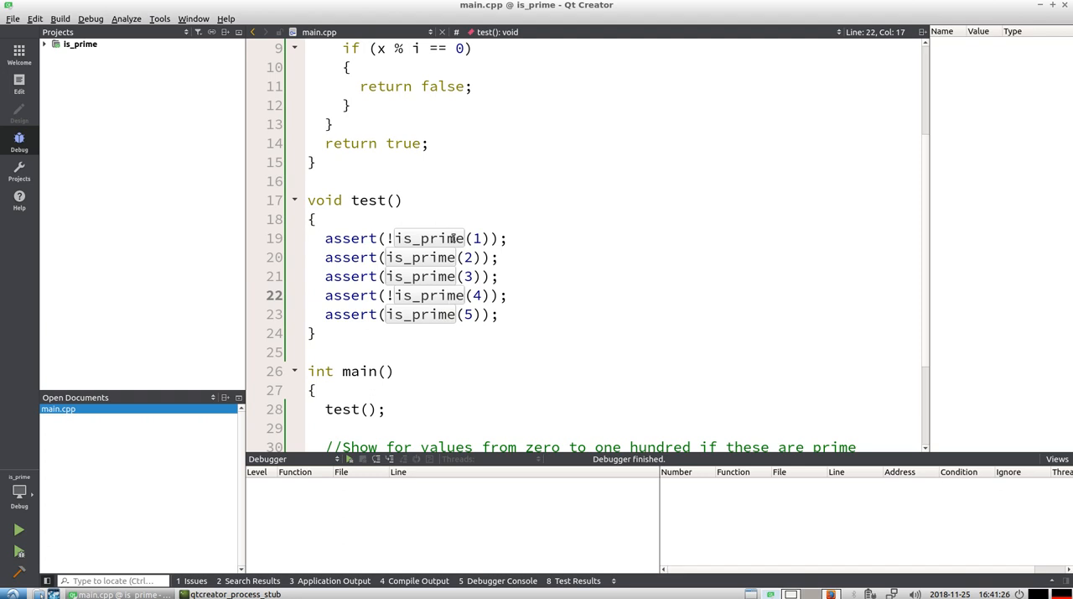
mouse_move(428, 287)
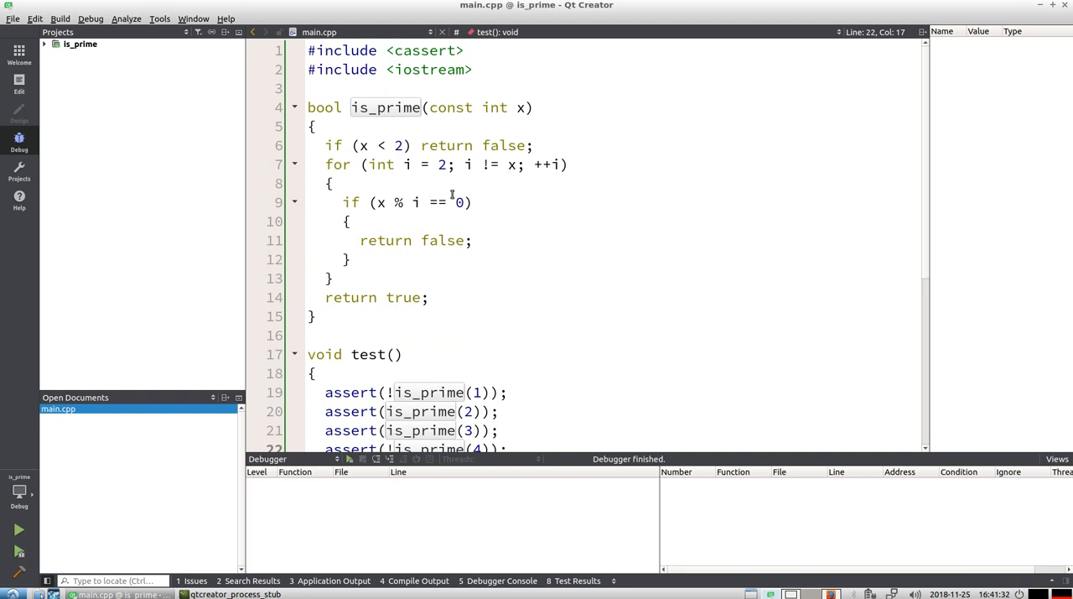
scroll(down, 3)
text( / 2 )
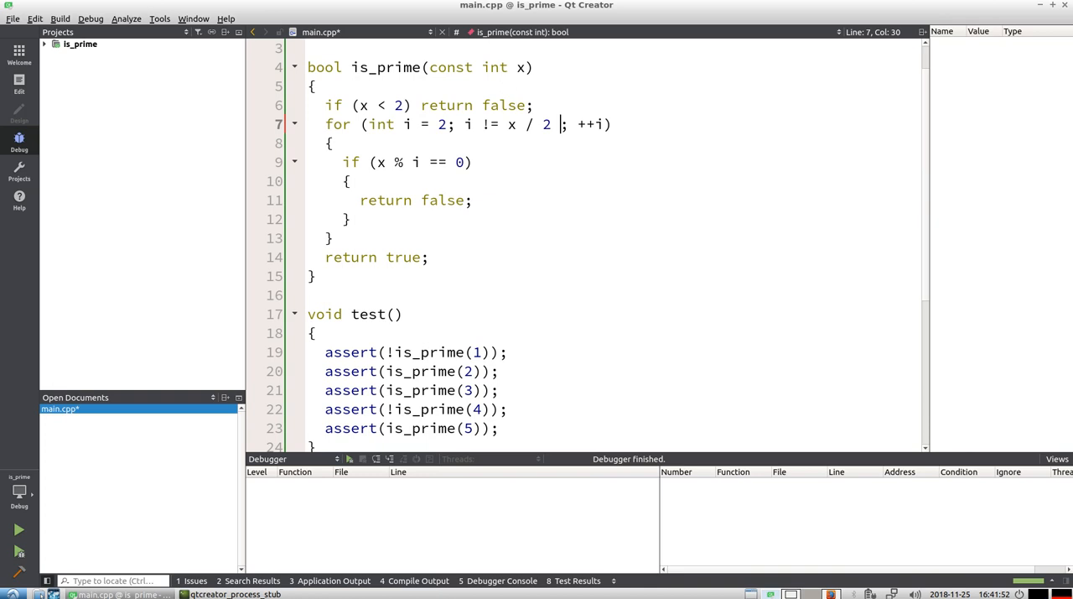
Change the loop condition to i != x / 2 + 1, after briefly trying std::sqrt.
text(+ 1)
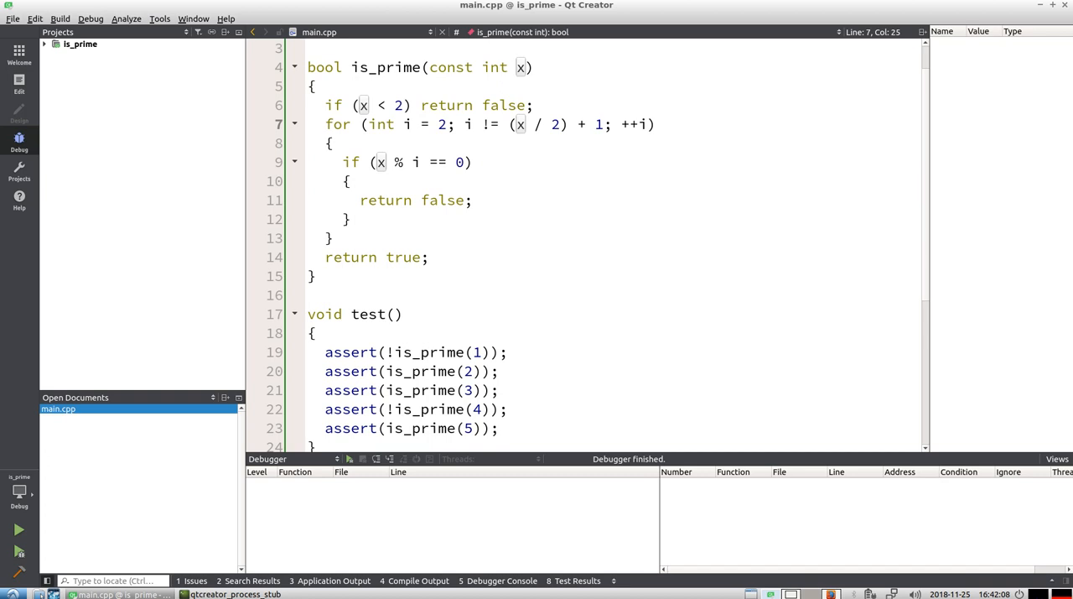
text(std::)
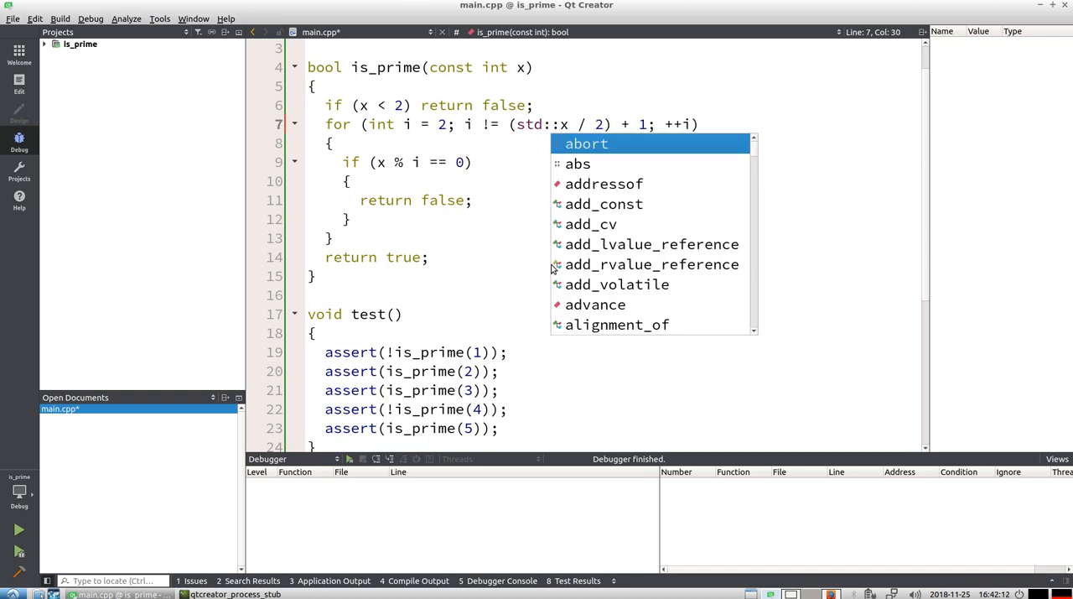
text(sqrt)
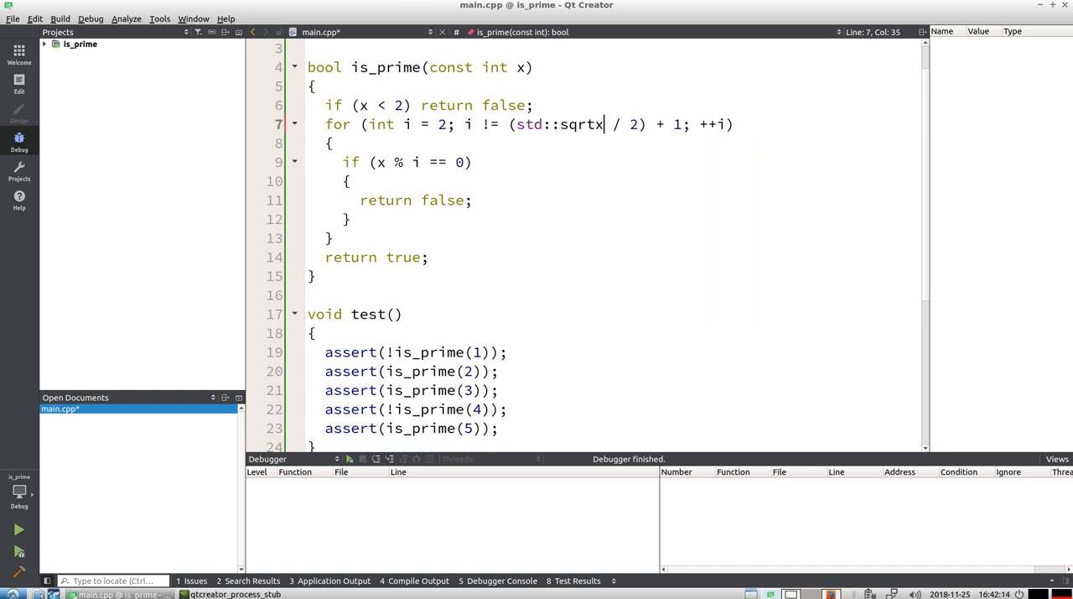
text(()
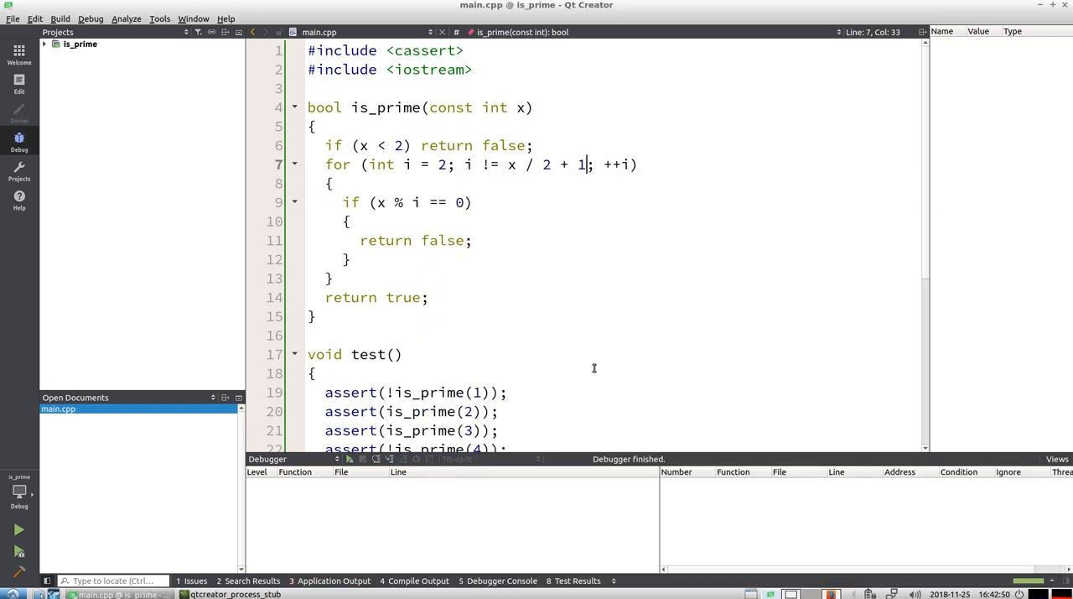
scroll(down, 3)
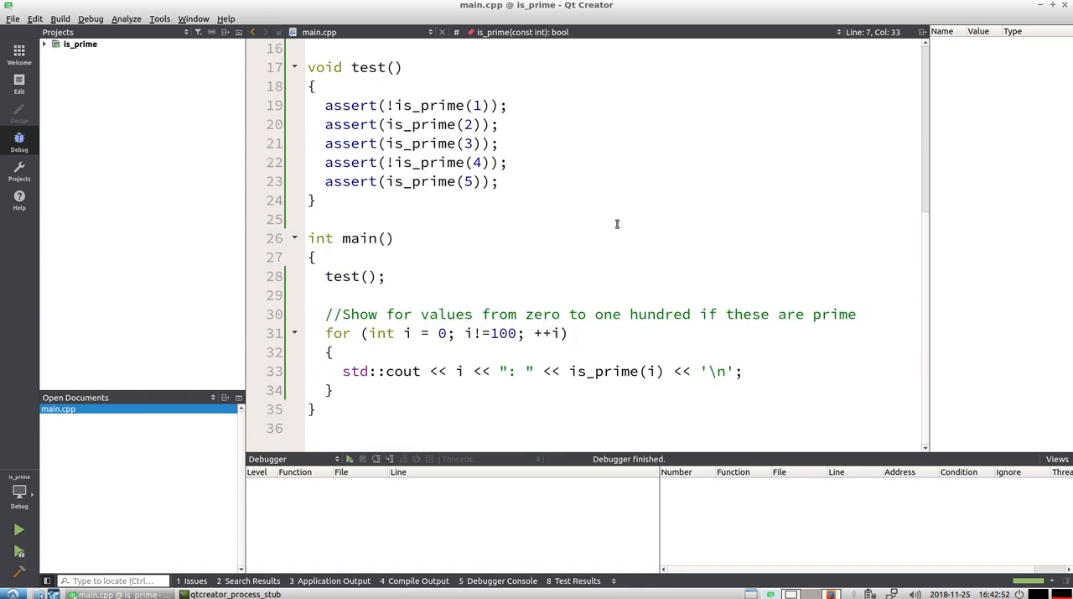
mouse_move(572, 198)
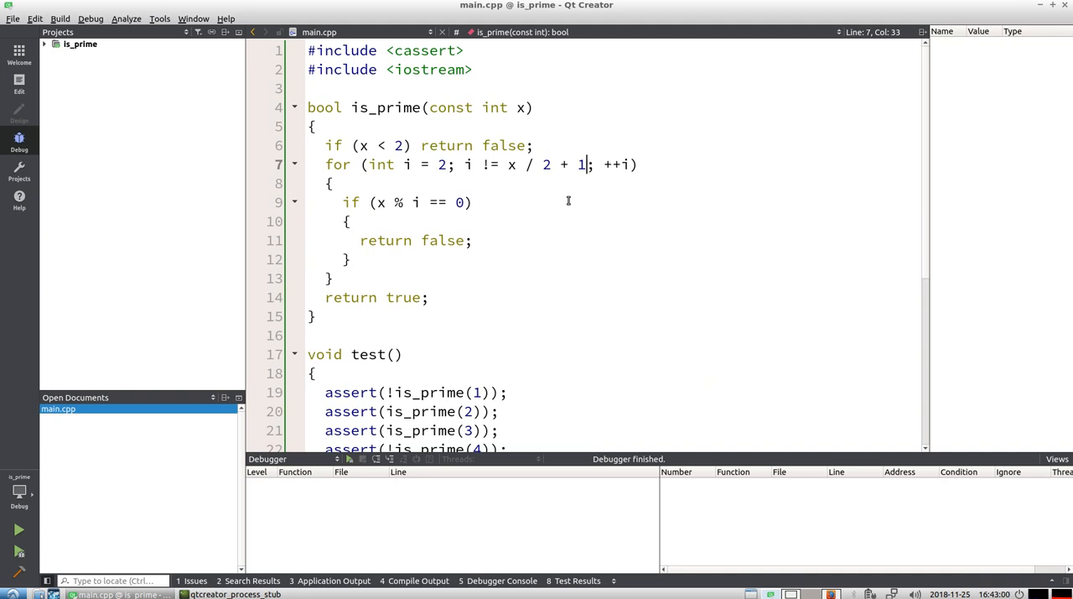
mouse_move(560, 248)
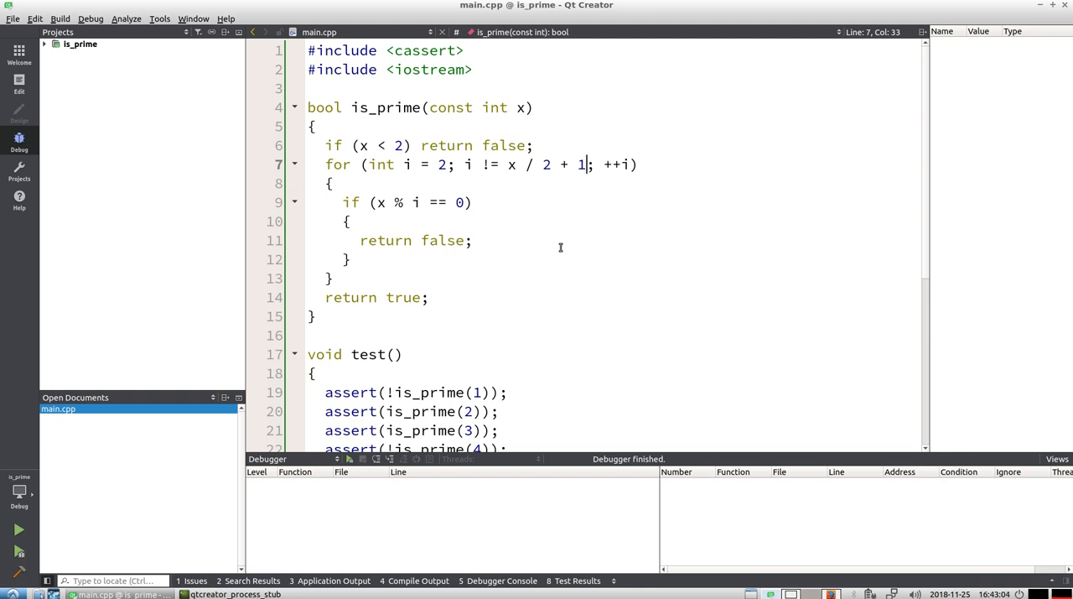
double_click(382, 107)
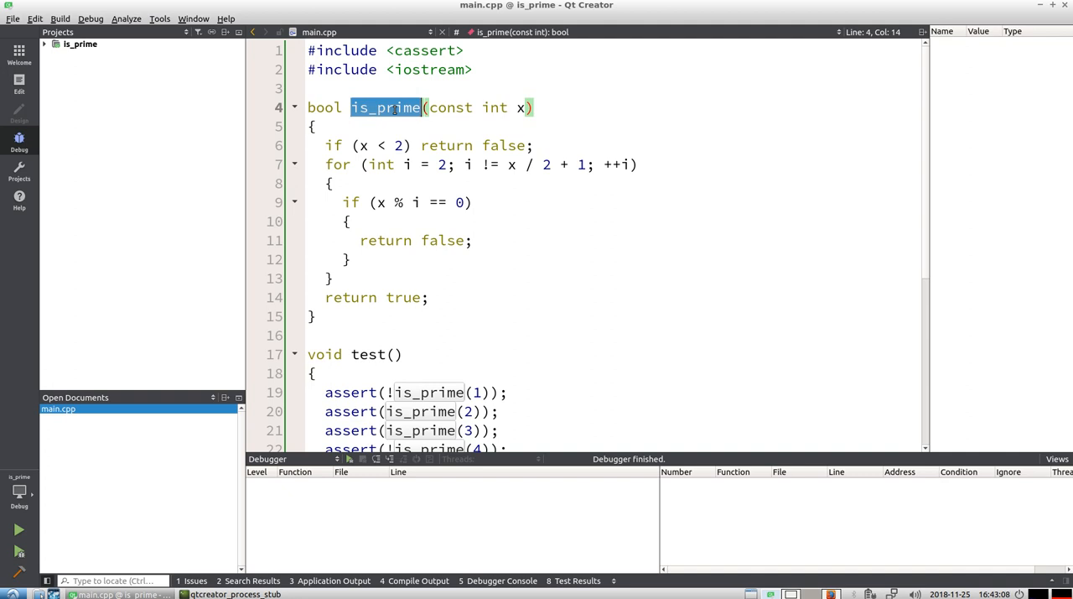
mouse_move(563, 277)
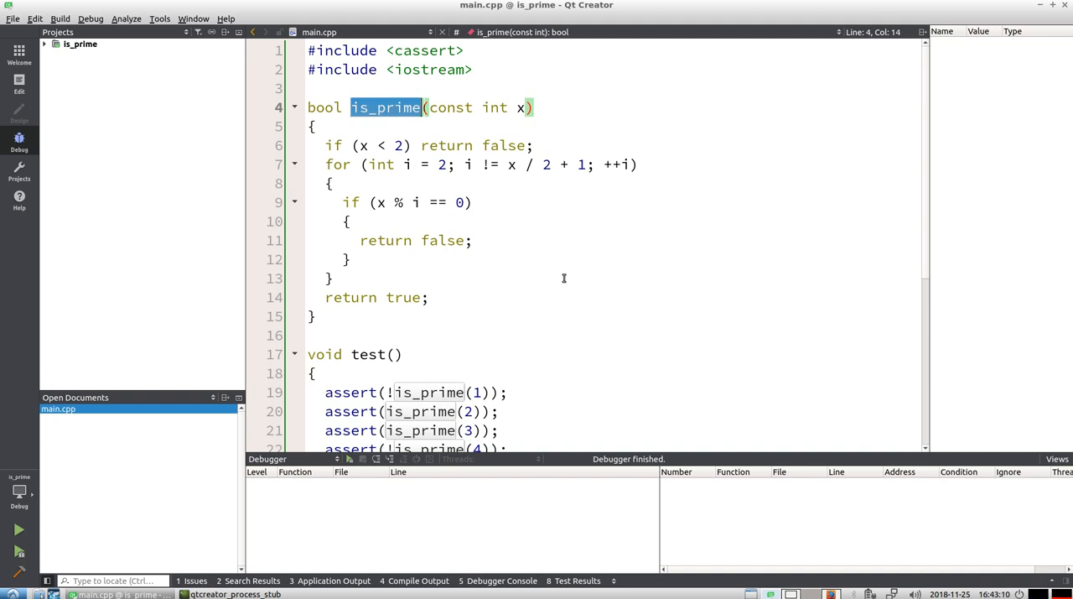